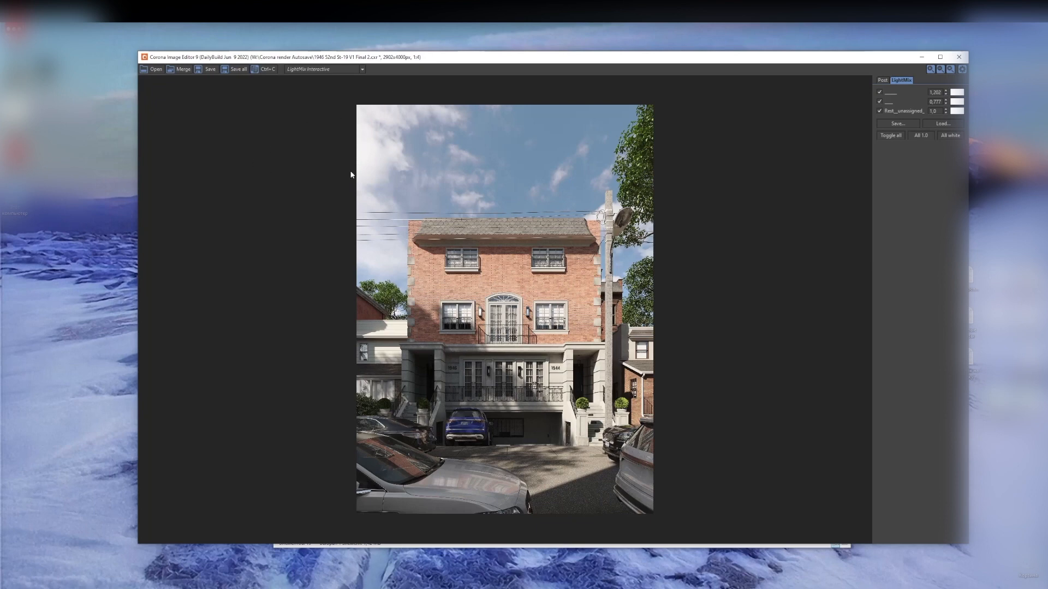
{"action": "mouse_move", "coordinate": [323, 132]}
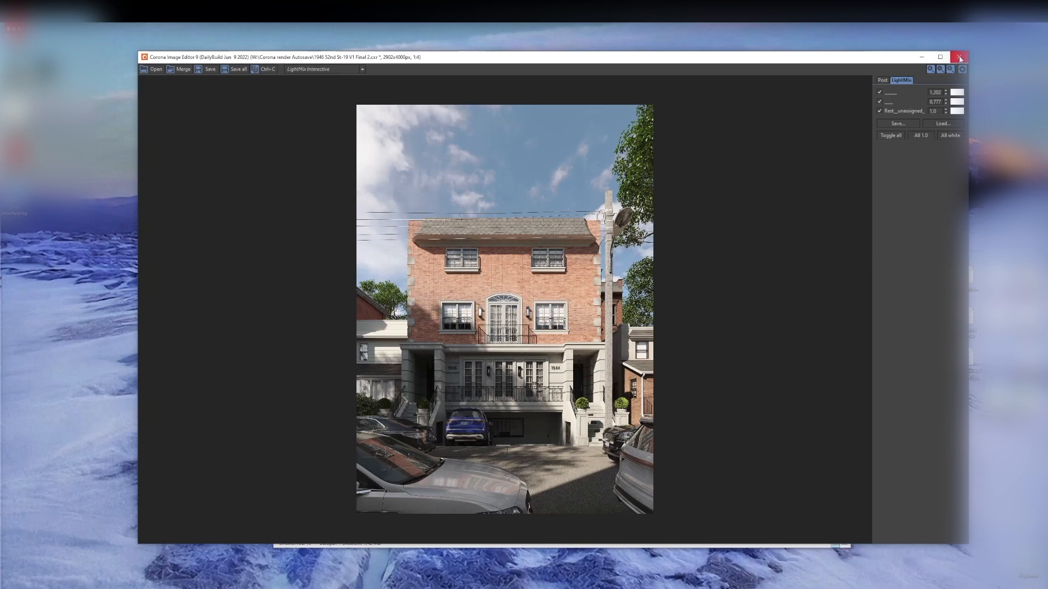
{"action": "mouse_move", "coordinate": [716, 197]}
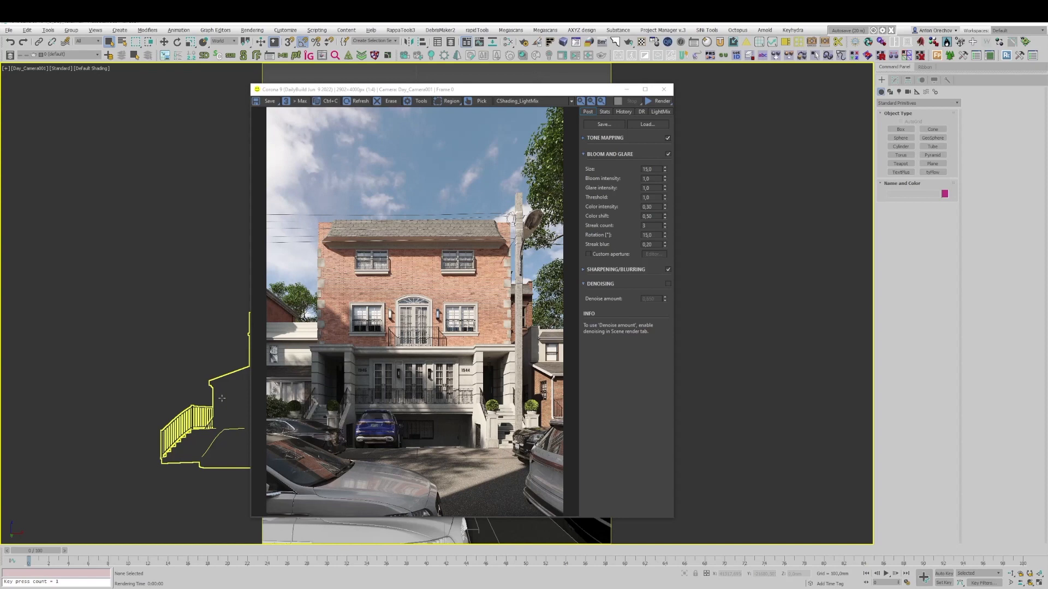
{"action": "mouse_move", "coordinate": [413, 218]}
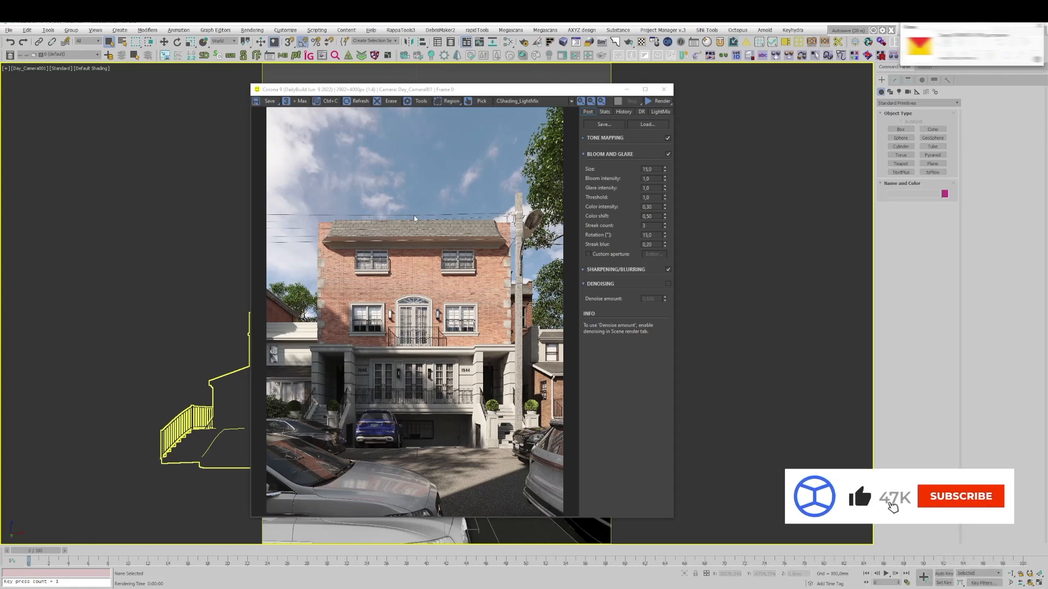
{"action": "left_click", "coordinate": [961, 496]}
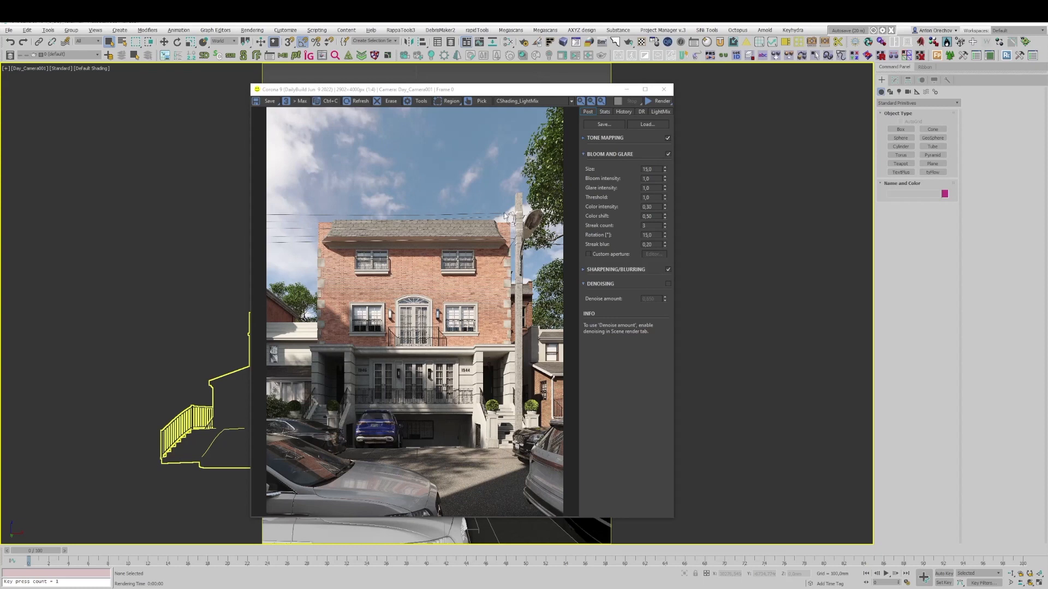
{"action": "mouse_move", "coordinate": [442, 260]}
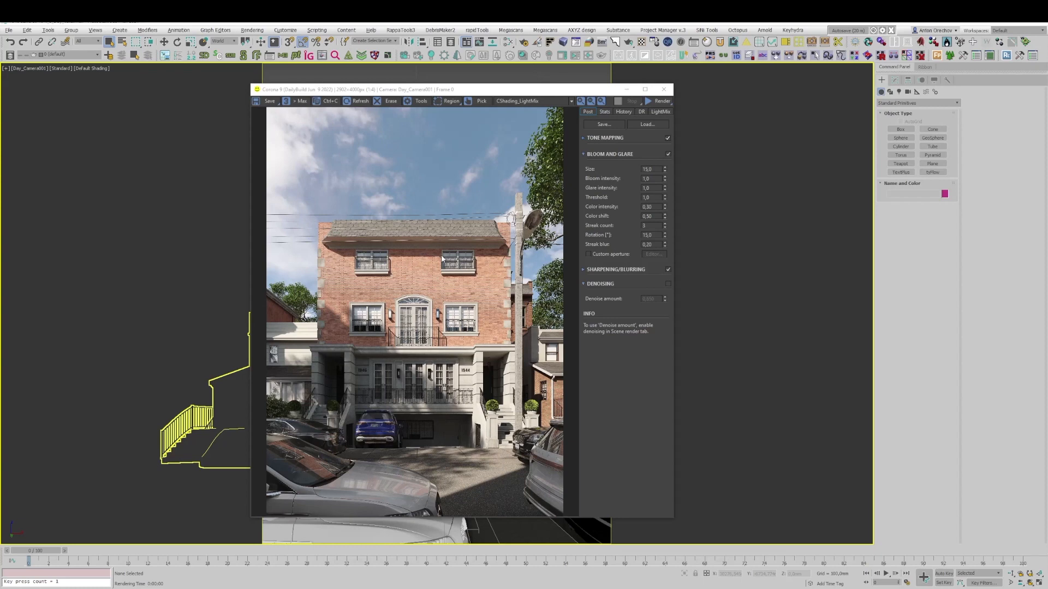
{"action": "mouse_move", "coordinate": [537, 193]}
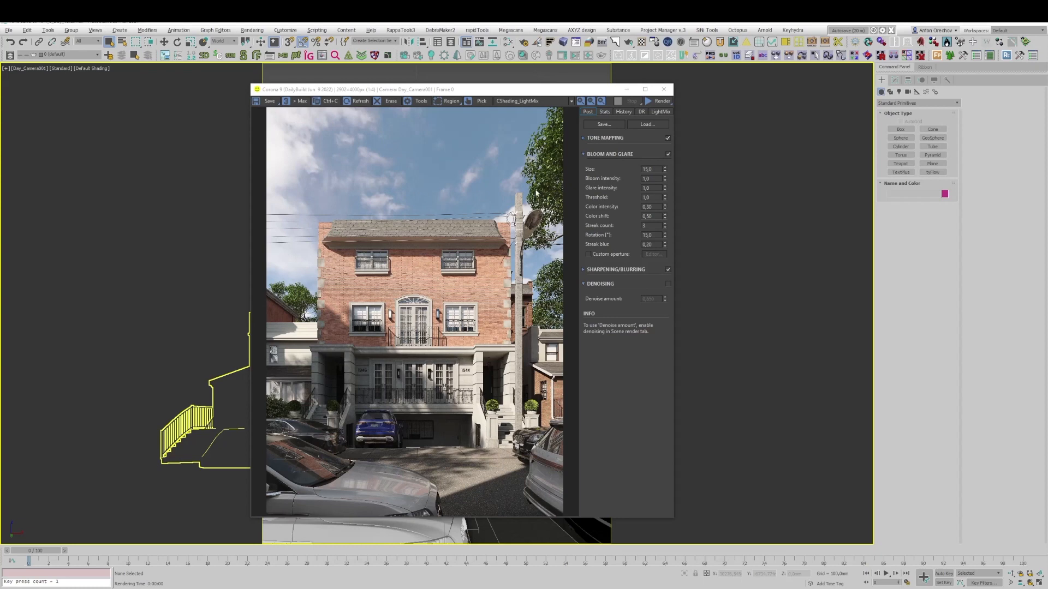
{"action": "mouse_move", "coordinate": [212, 145]}
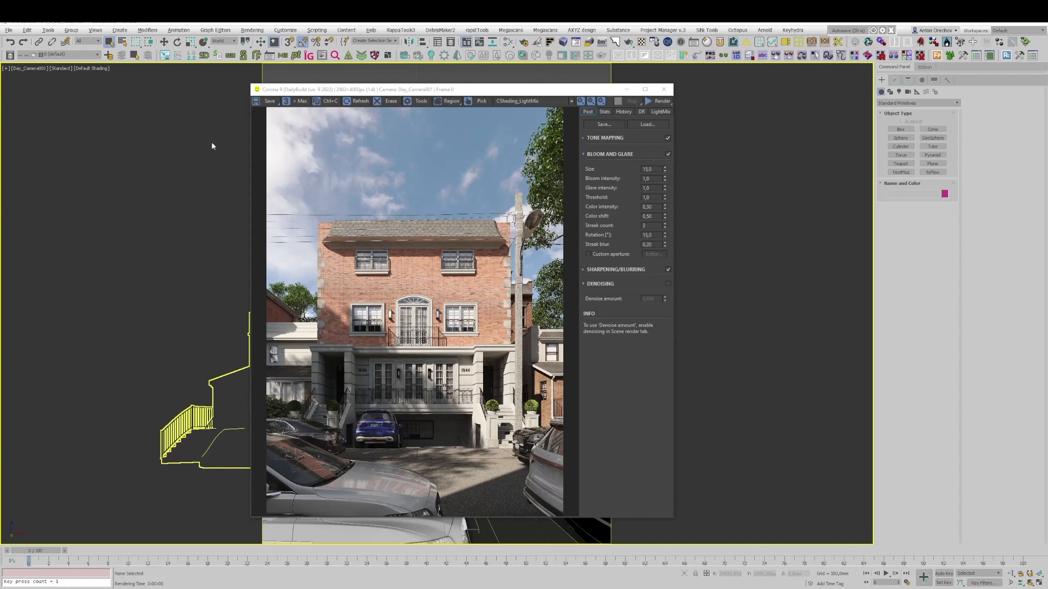
{"action": "mouse_move", "coordinate": [501, 276]}
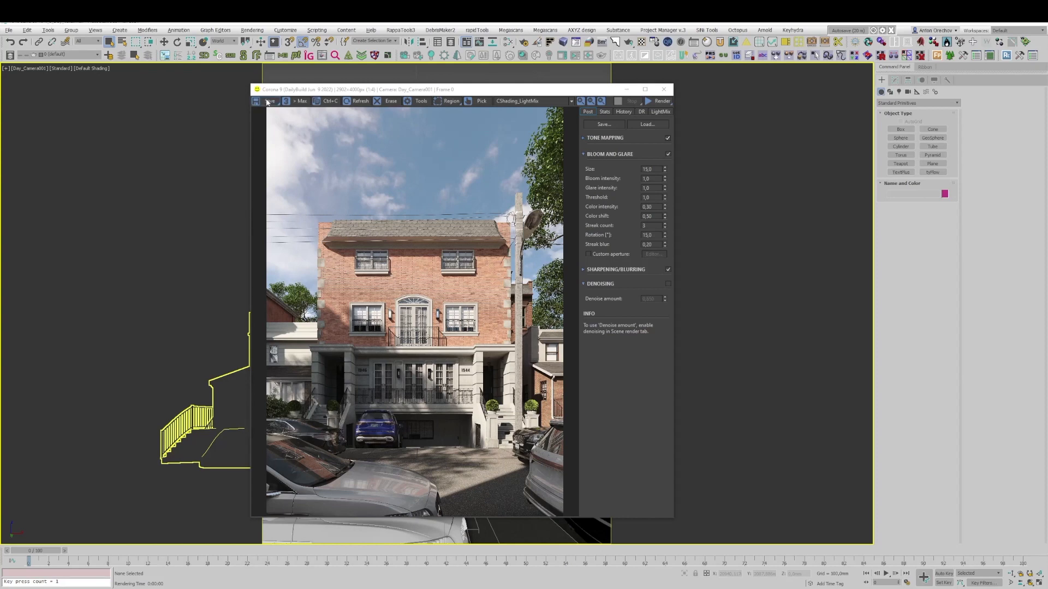
{"action": "left_click", "coordinate": [256, 100]}
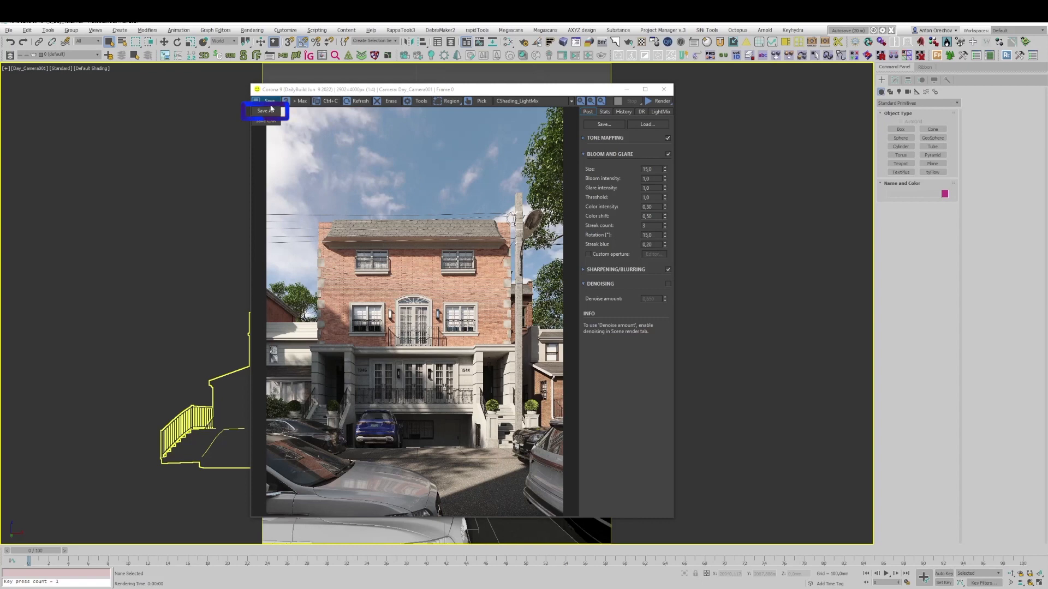
{"action": "left_click", "coordinate": [265, 110]}
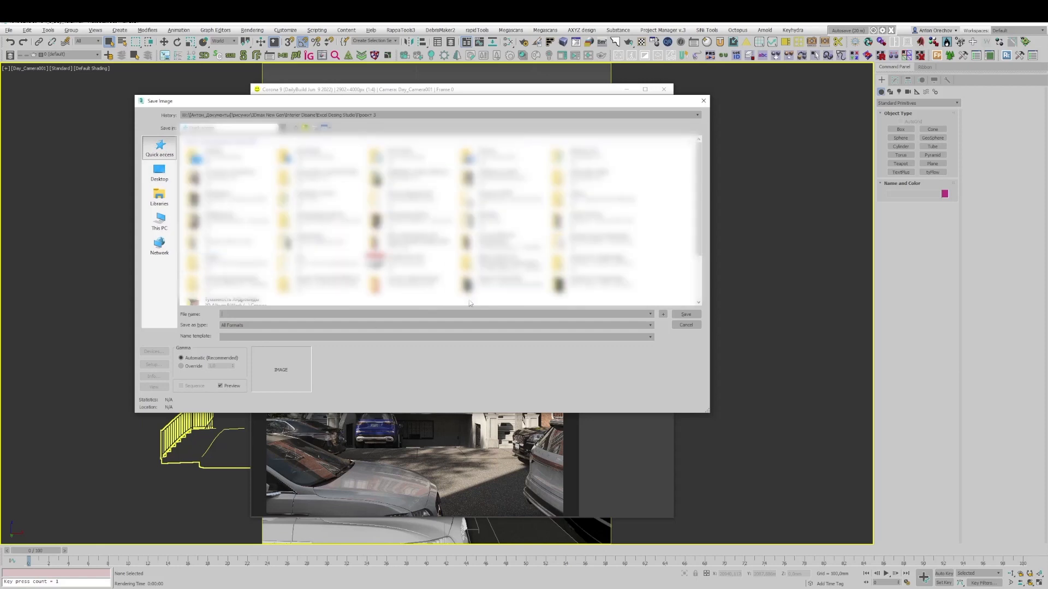
{"action": "left_click", "coordinate": [501, 218]}
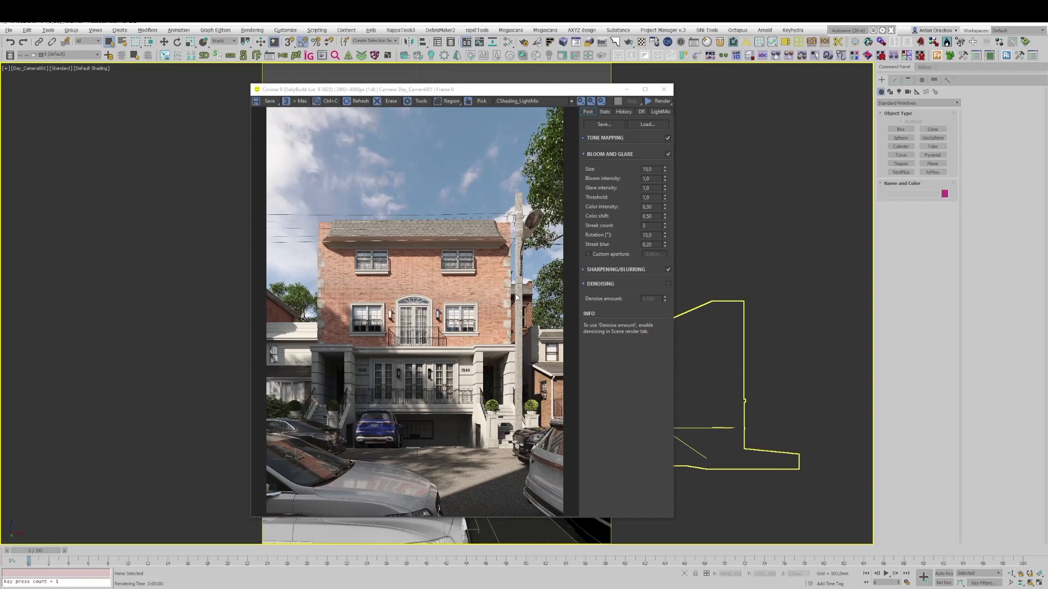
{"action": "mouse_move", "coordinate": [499, 273]}
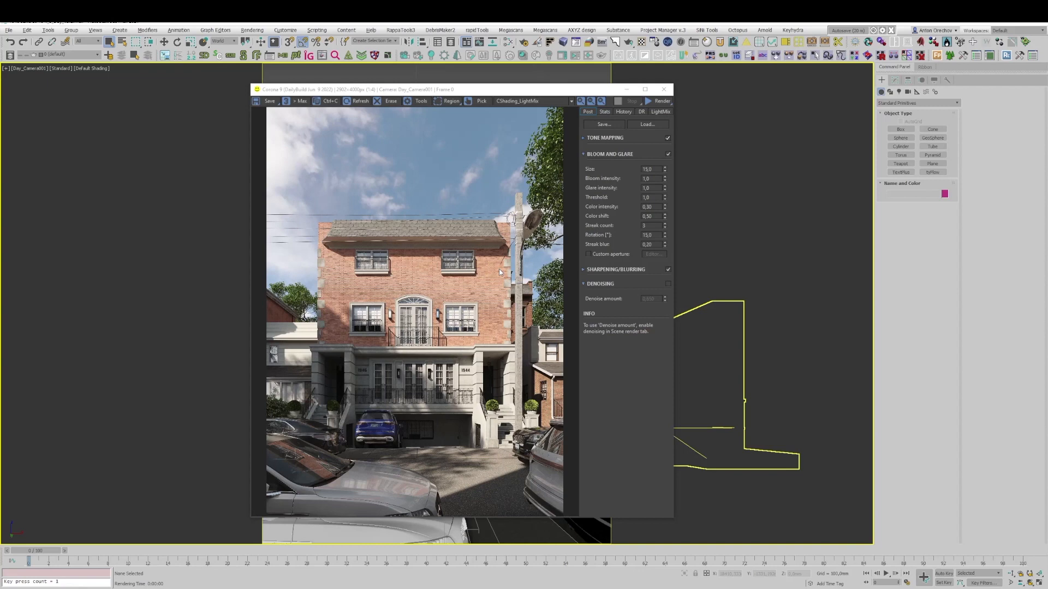
{"action": "mouse_move", "coordinate": [263, 112]}
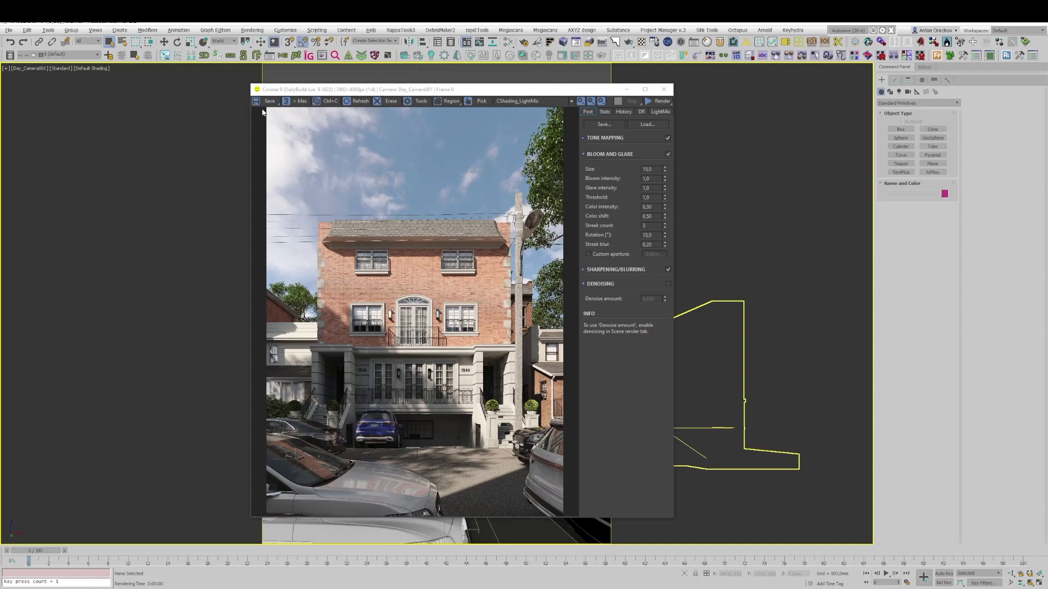
Save the house render from the VFB as a named Corona CXR file with all its layers
{"action": "left_click", "coordinate": [270, 100]}
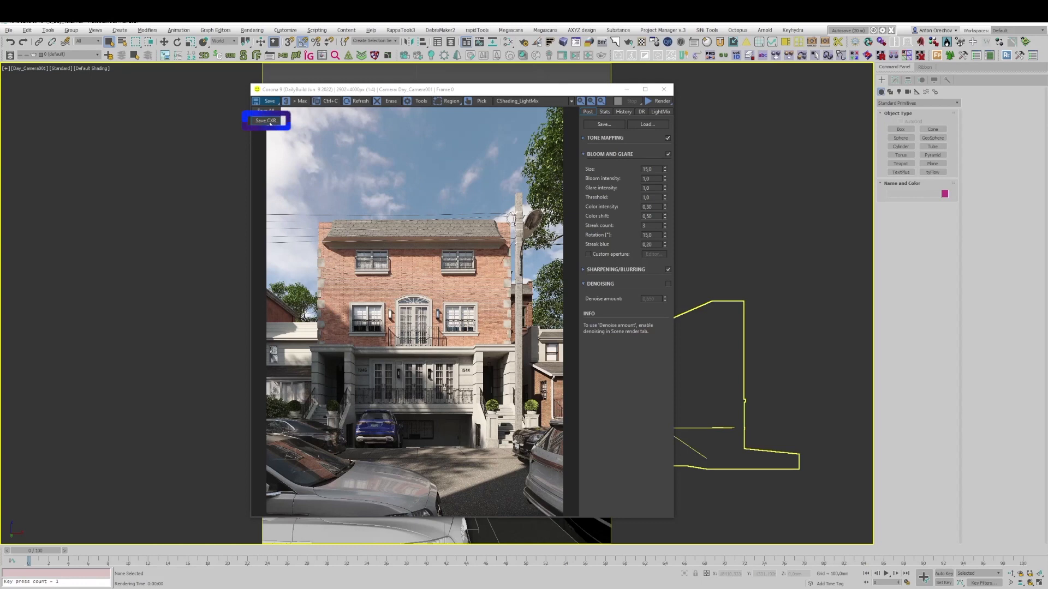
{"action": "left_click", "coordinate": [267, 122]}
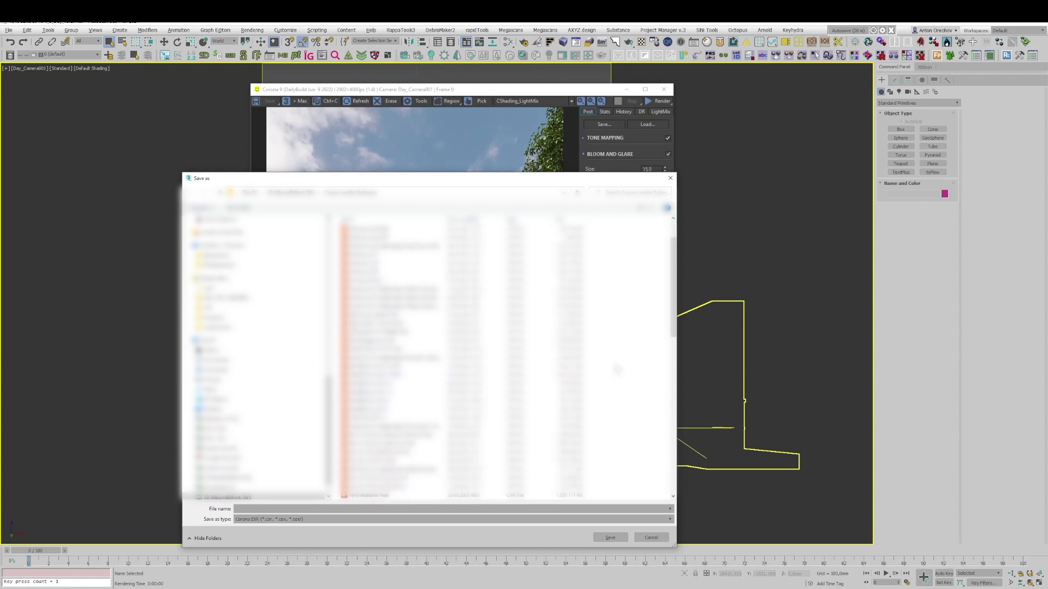
{"action": "left_click", "coordinate": [434, 340]}
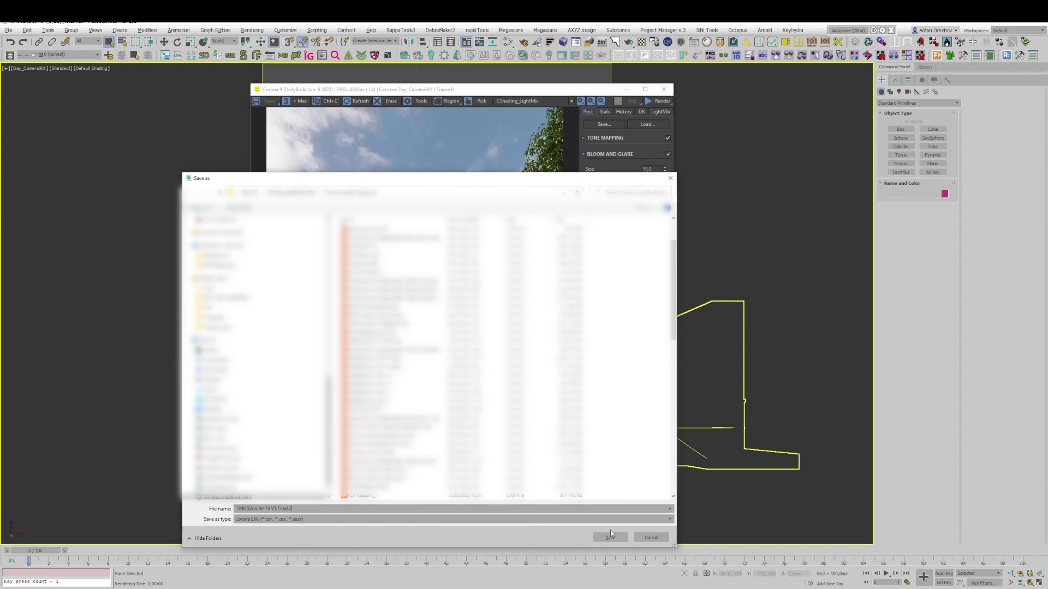
{"action": "left_click", "coordinate": [609, 537]}
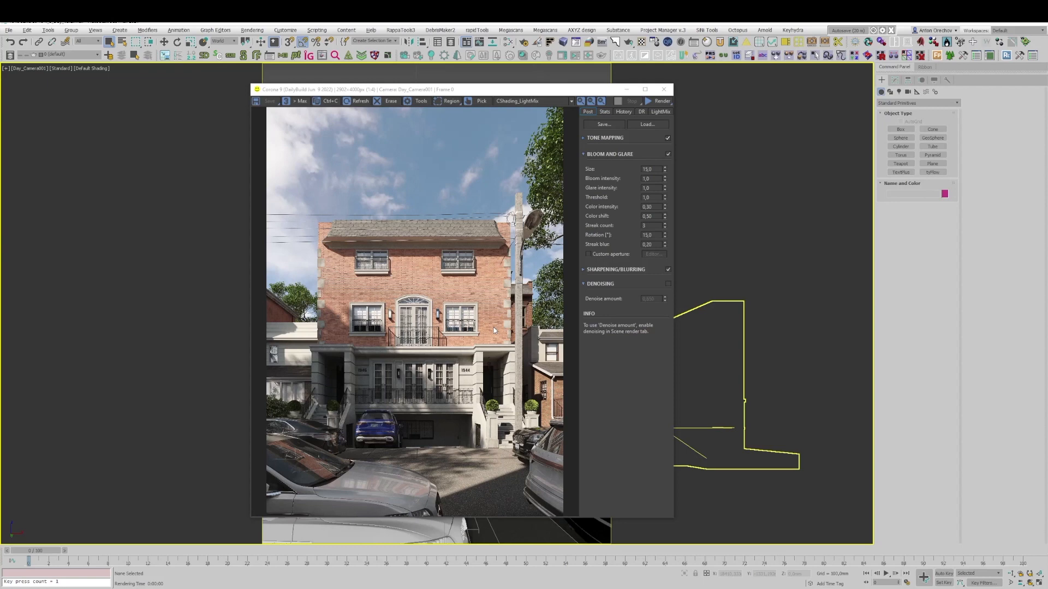
{"action": "mouse_move", "coordinate": [529, 138]}
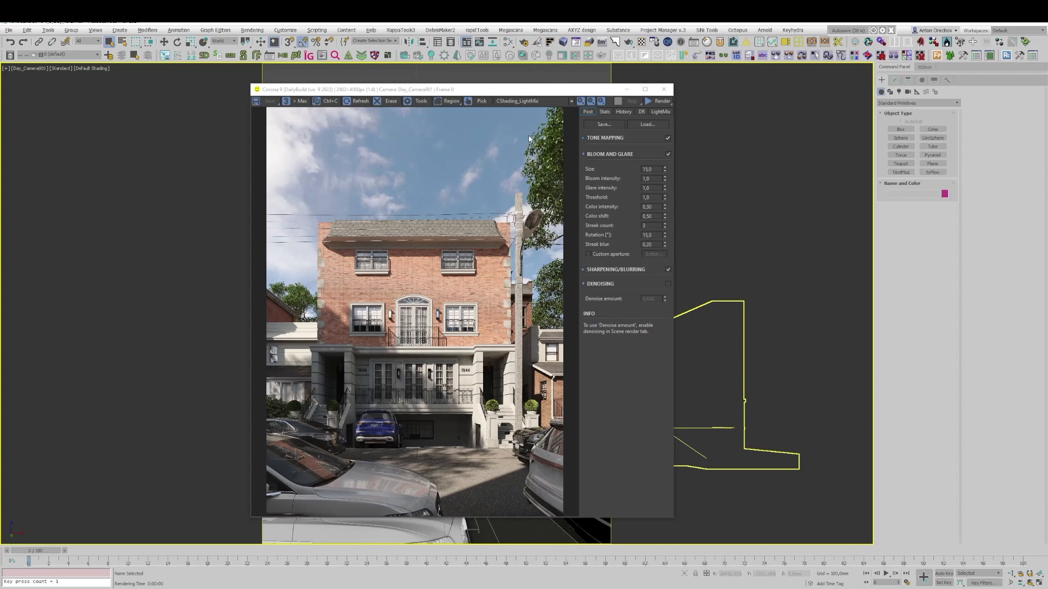
{"action": "mouse_move", "coordinate": [513, 80]}
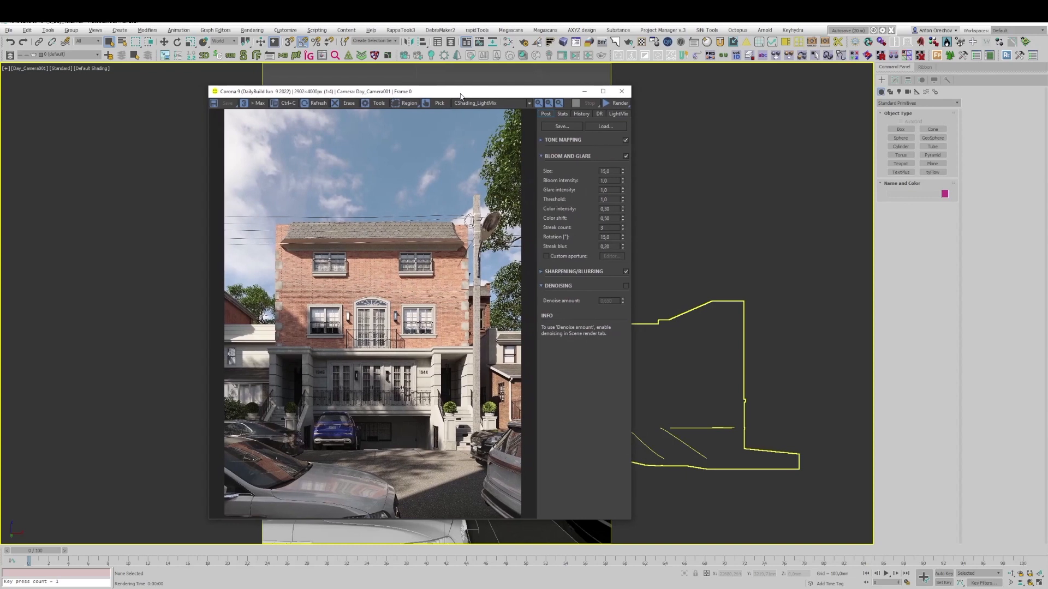
{"action": "mouse_move", "coordinate": [454, 240]}
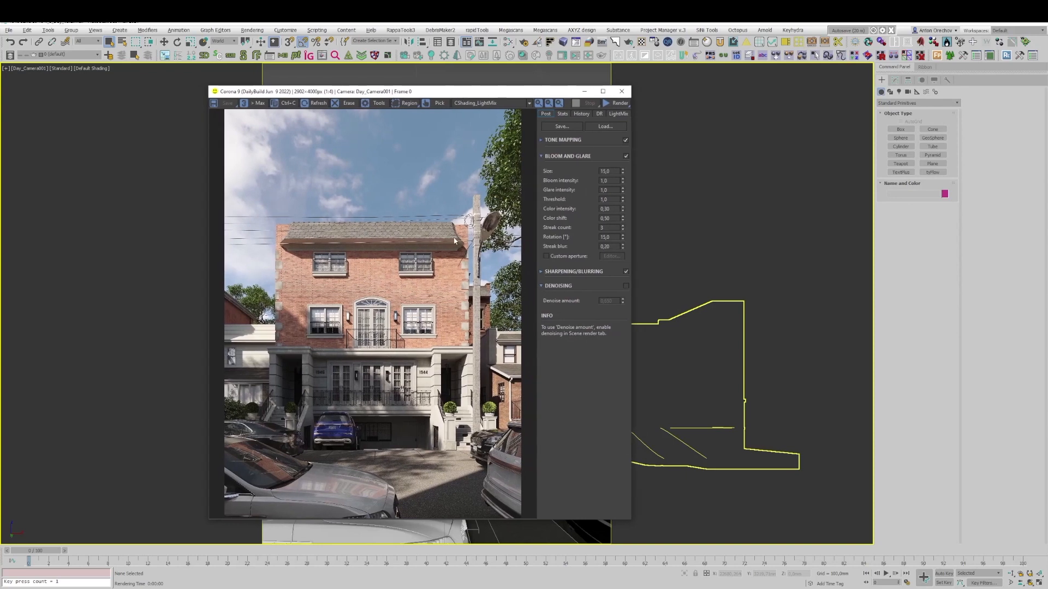
{"action": "mouse_move", "coordinate": [540, 162]}
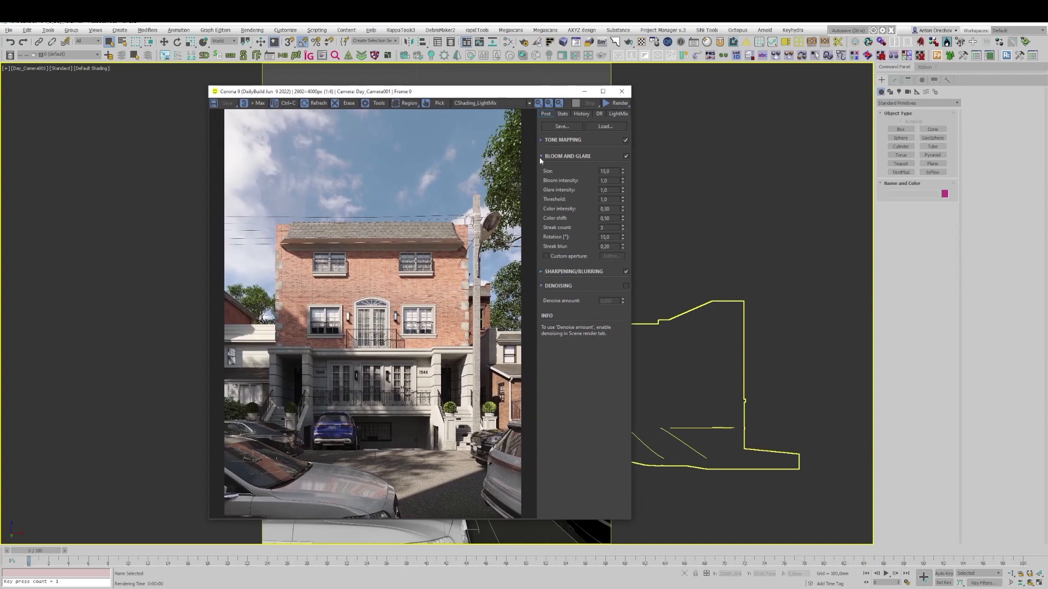
Drag the Corona VFB window further left over the viewport
{"action": "left_click", "coordinate": [618, 103]}
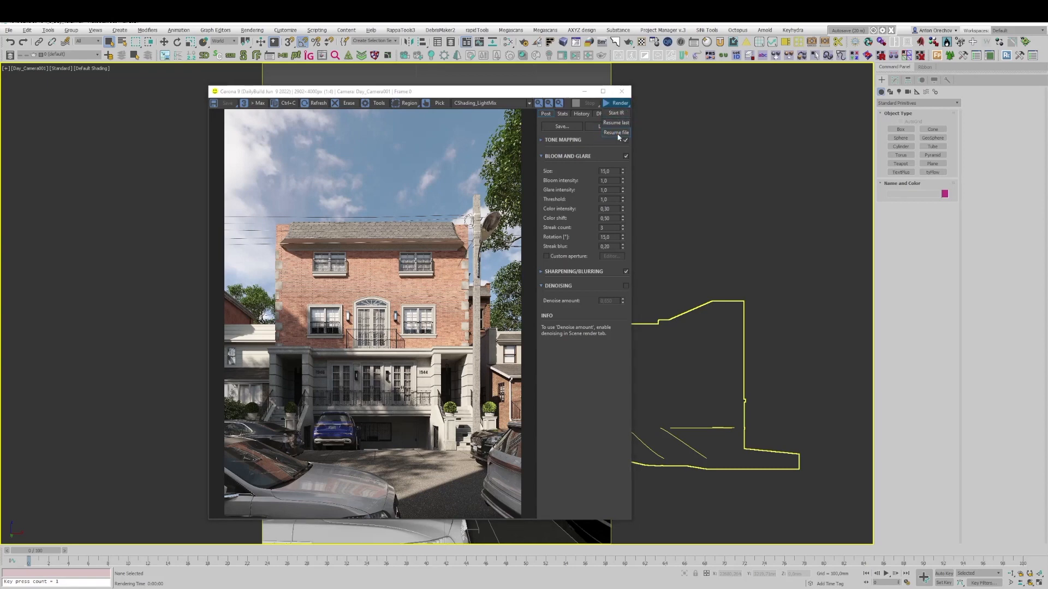
Resume rendering from the saved CXR file via the VFB's Resume from file option
{"action": "left_click", "coordinate": [615, 132]}
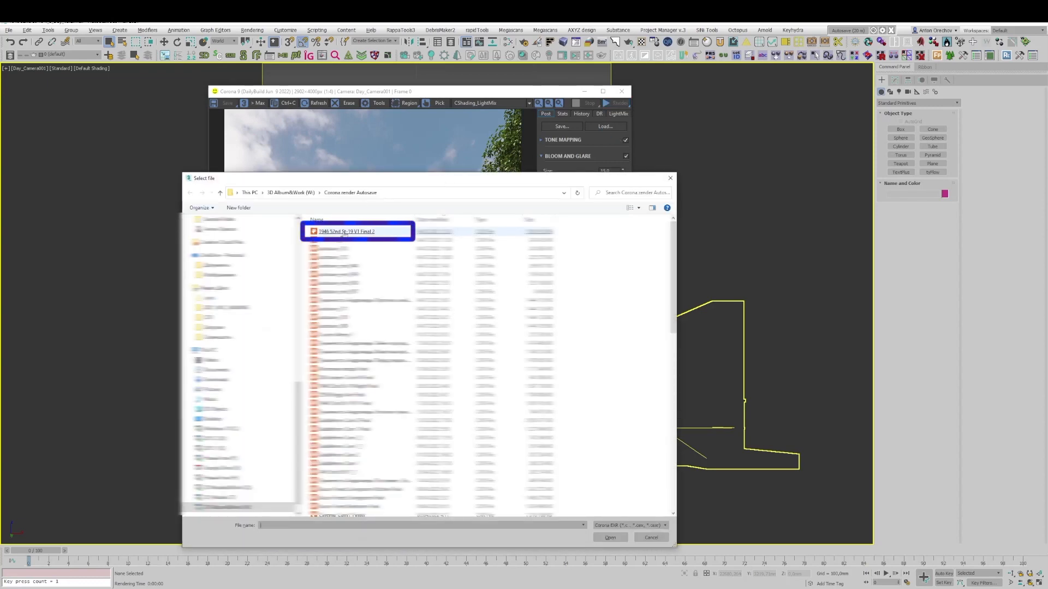
{"action": "left_click", "coordinate": [609, 537]}
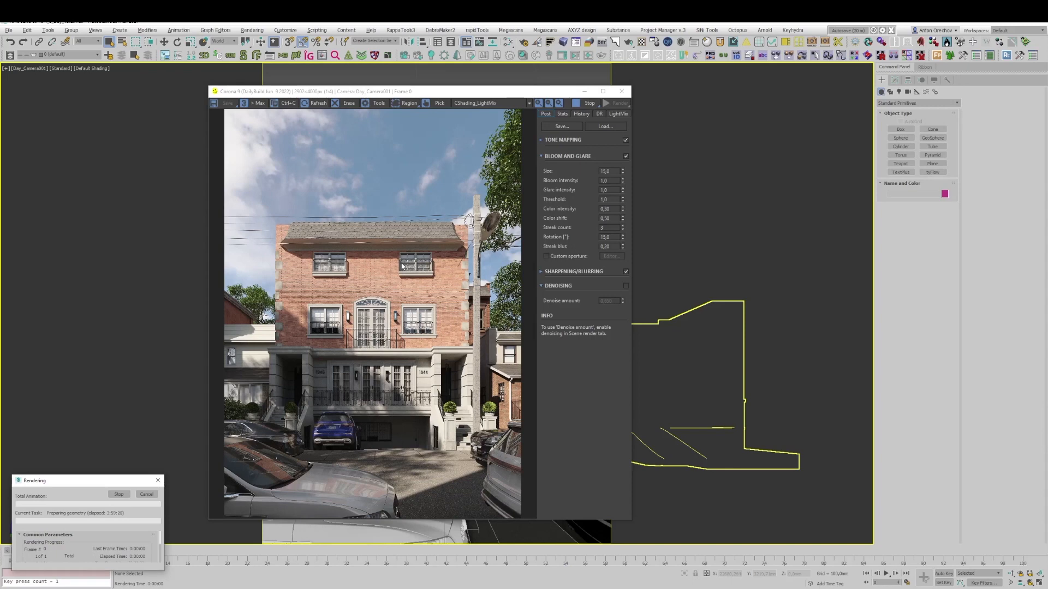
{"action": "mouse_move", "coordinate": [128, 523]}
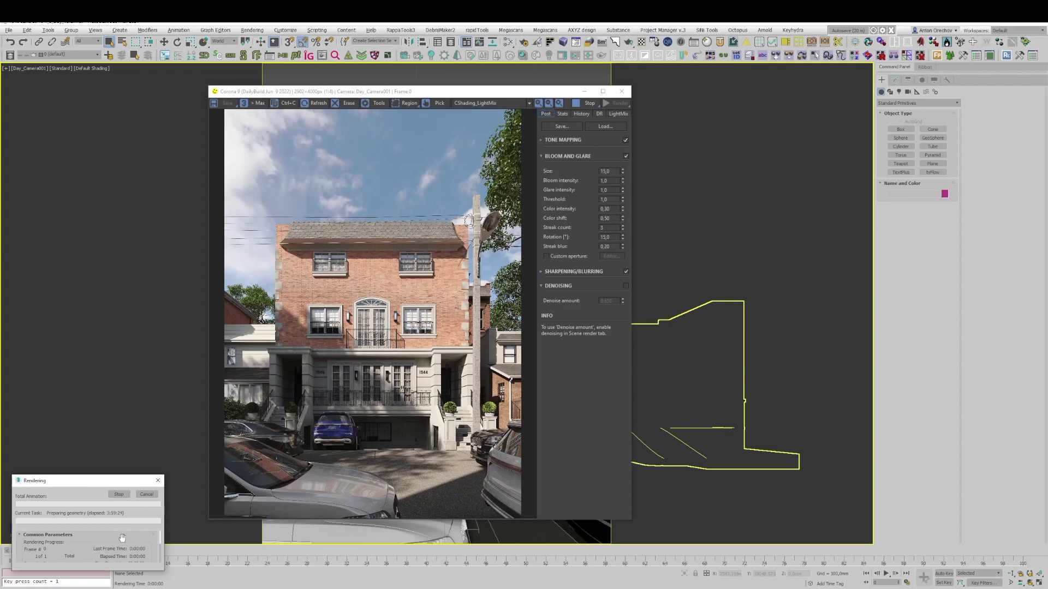
{"action": "mouse_move", "coordinate": [104, 538]}
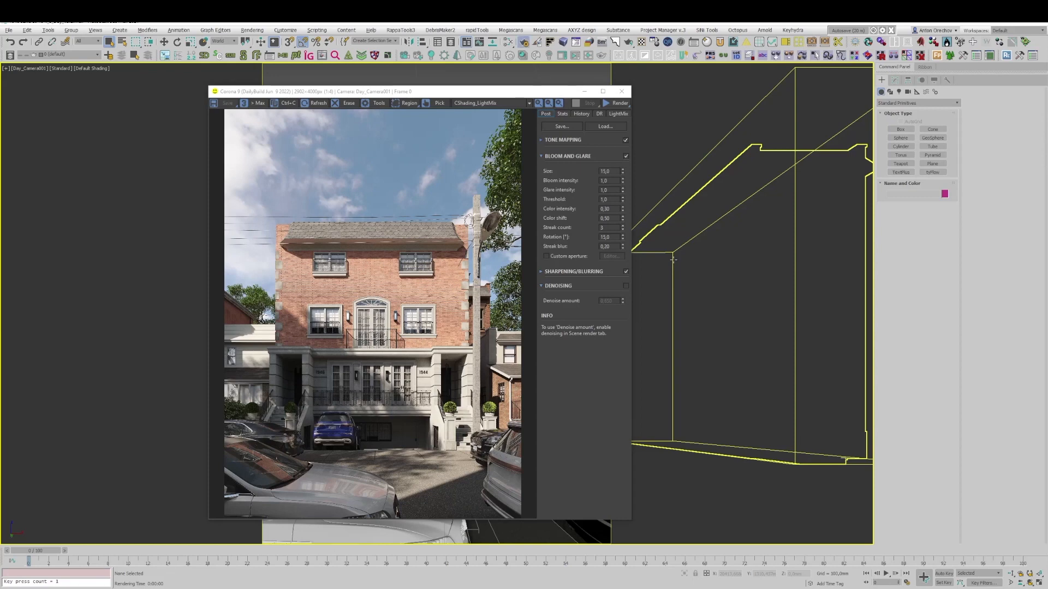
Bring up Corona's System Settings with output autosave options from Render Setup's System tab
{"action": "left_click", "coordinate": [617, 102]}
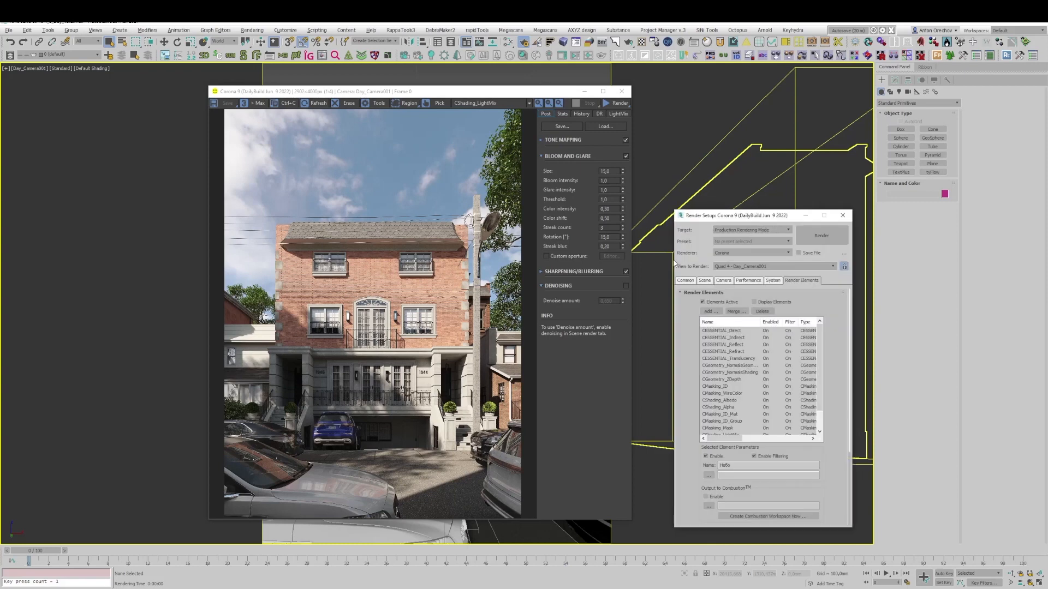
{"action": "left_click", "coordinate": [773, 281]}
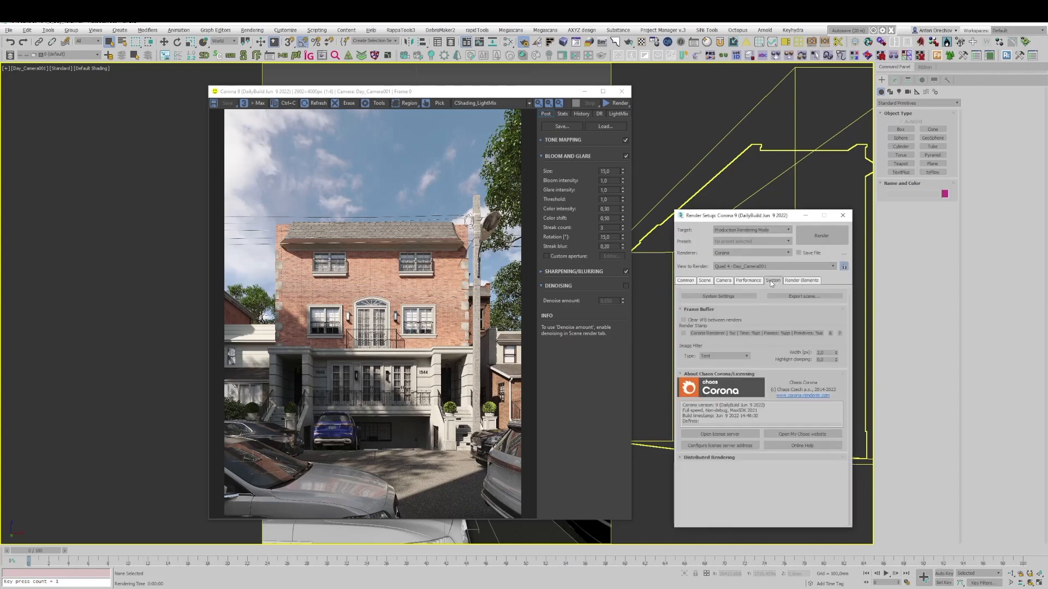
{"action": "left_click", "coordinate": [718, 295]}
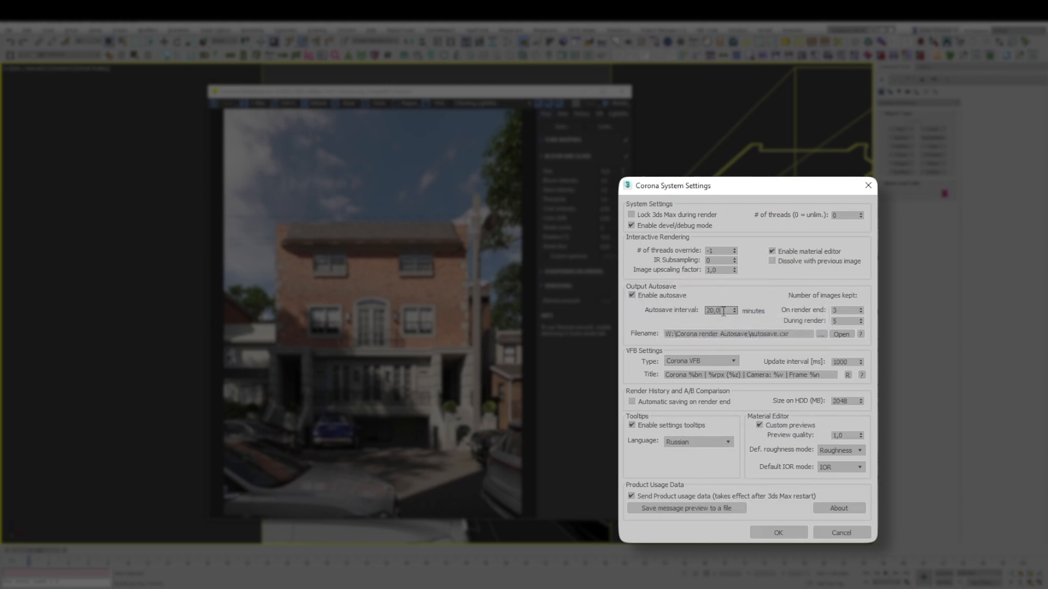
{"action": "triple_click", "coordinate": [718, 310]}
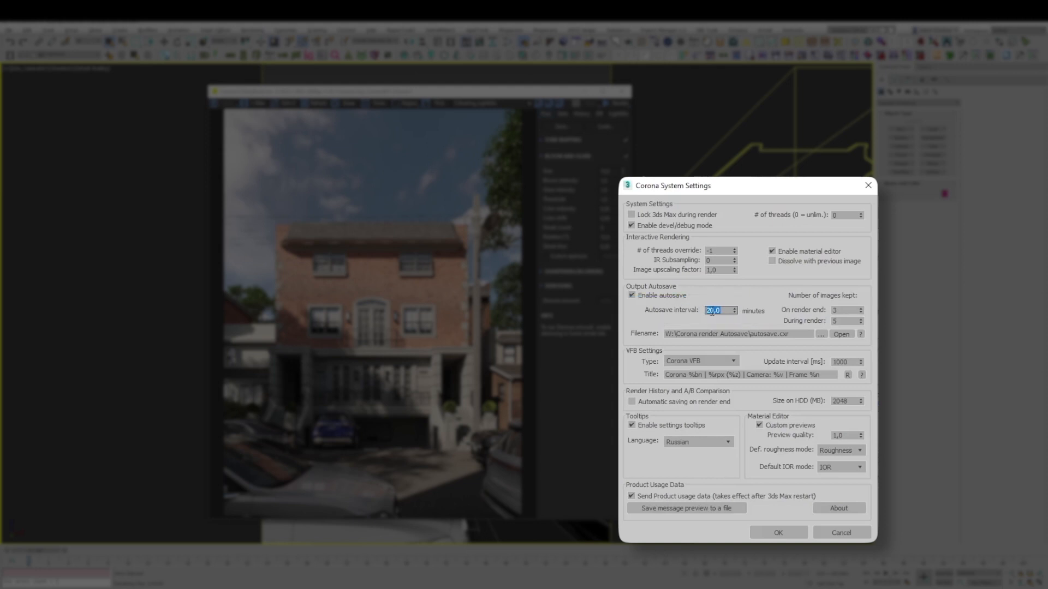
{"action": "left_click", "coordinate": [847, 312]}
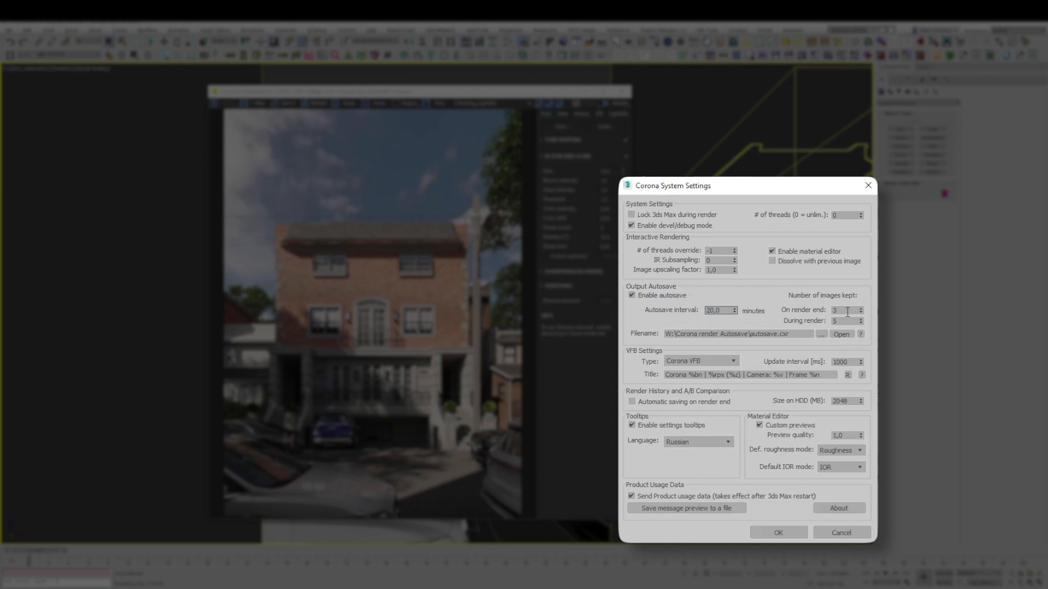
{"action": "triple_click", "coordinate": [842, 309]}
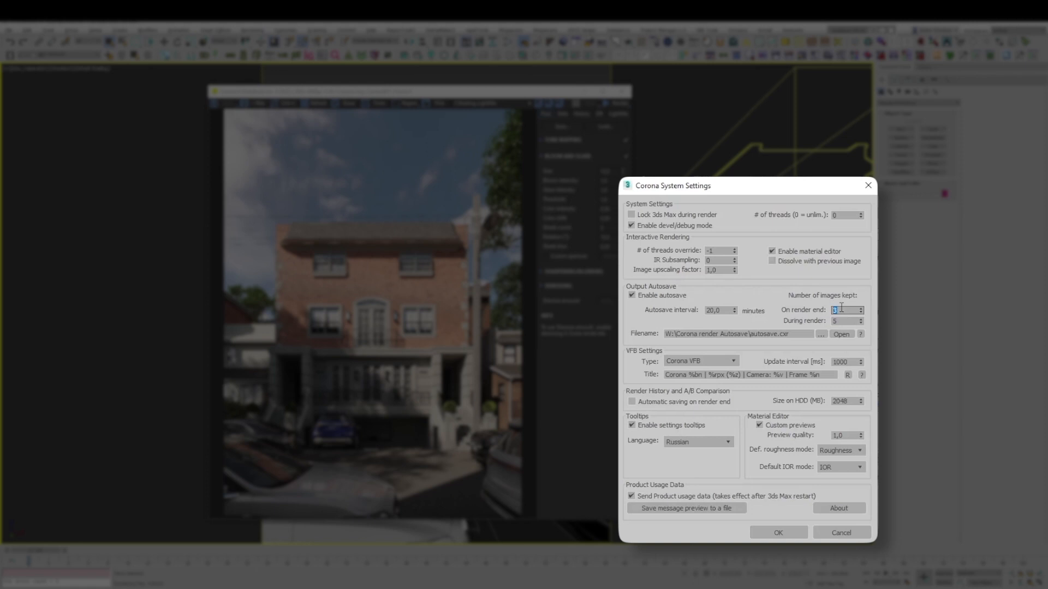
{"action": "left_click", "coordinate": [845, 321]}
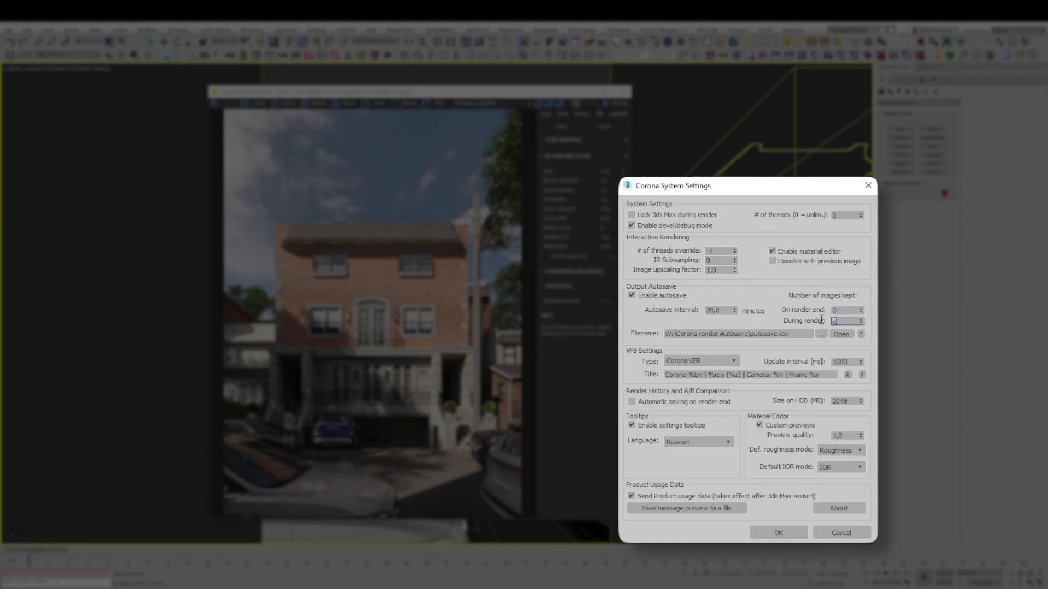
{"action": "left_click", "coordinate": [845, 321]}
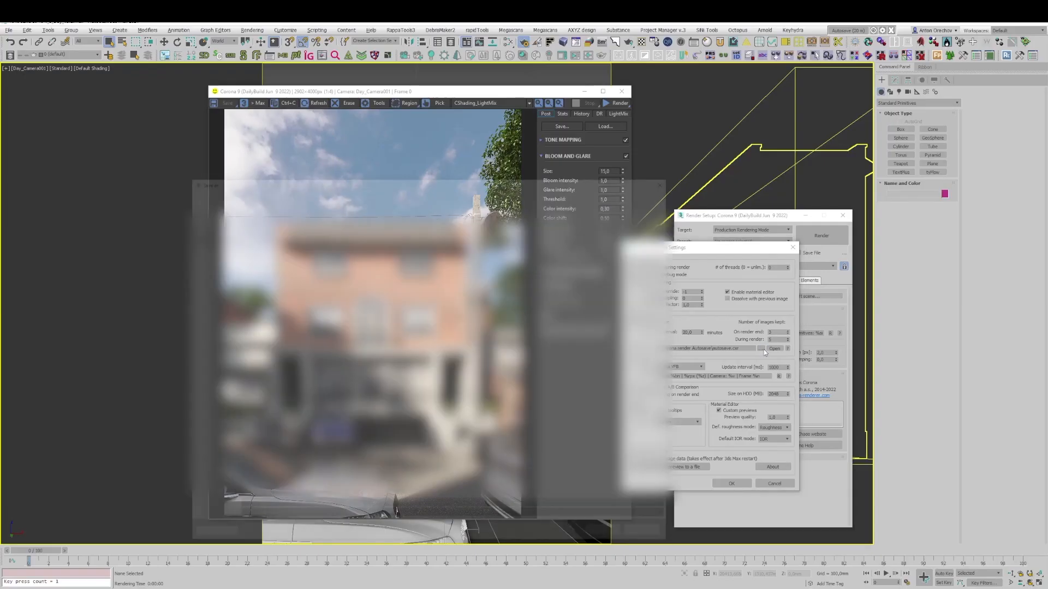
Browse the autosave filename location, cancel it, and close System Settings unchanged
{"action": "left_click", "coordinate": [775, 349]}
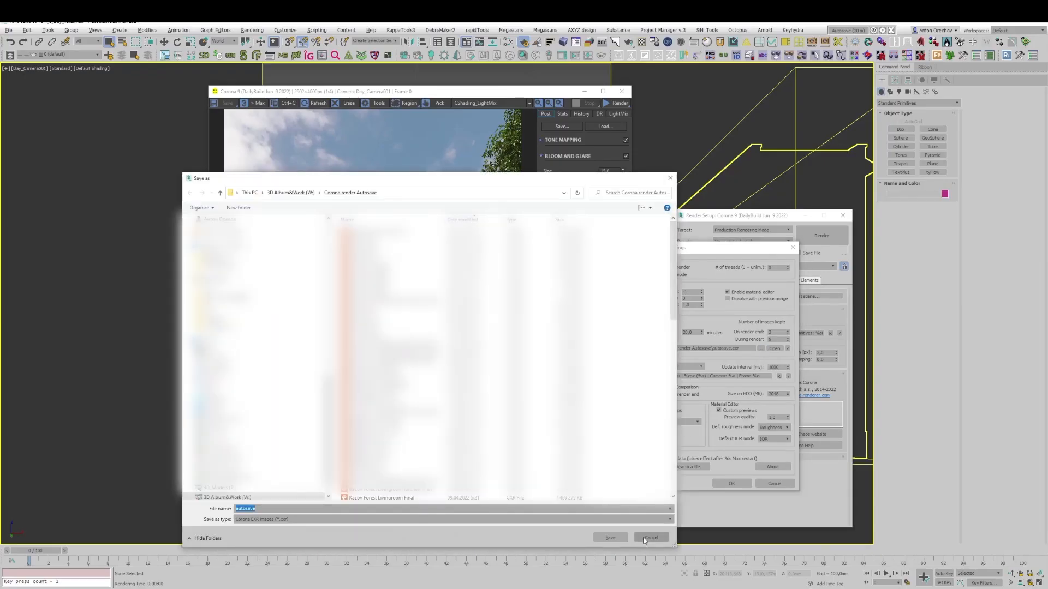
{"action": "left_click", "coordinate": [651, 537]}
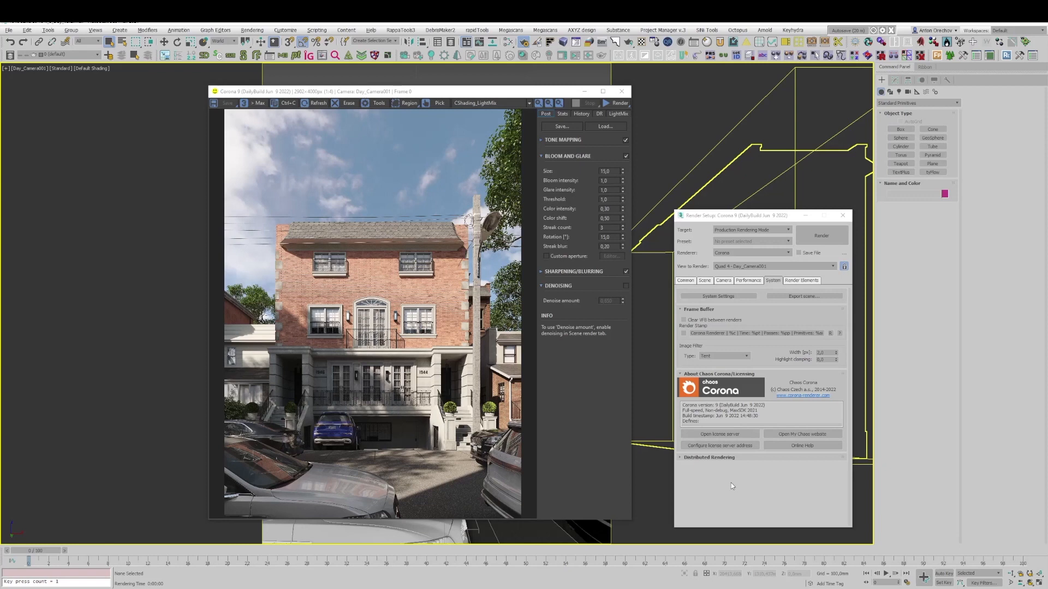
{"action": "left_click", "coordinate": [842, 215]}
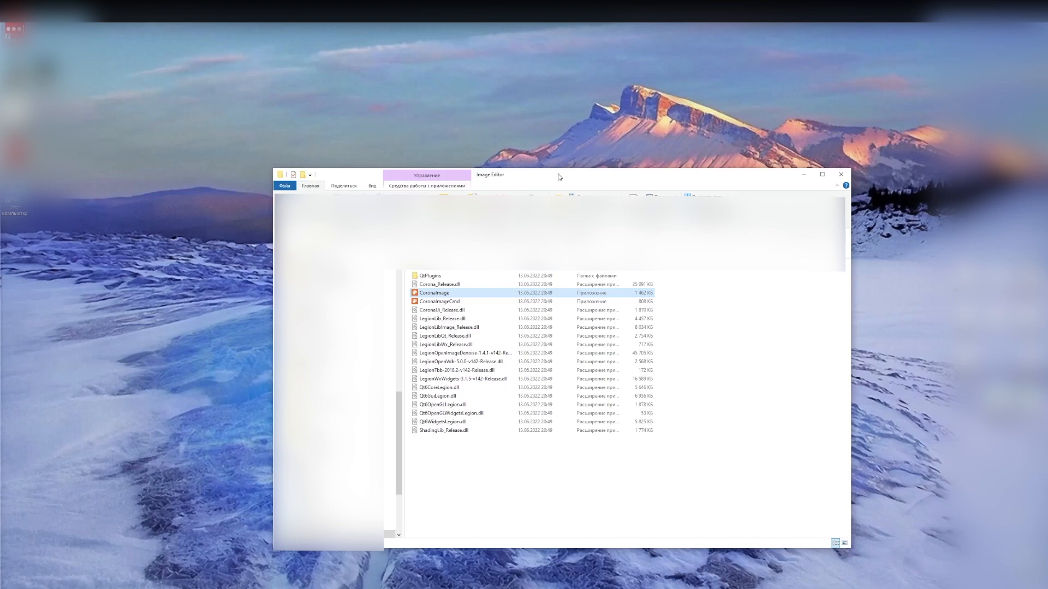
{"action": "mouse_move", "coordinate": [558, 177]}
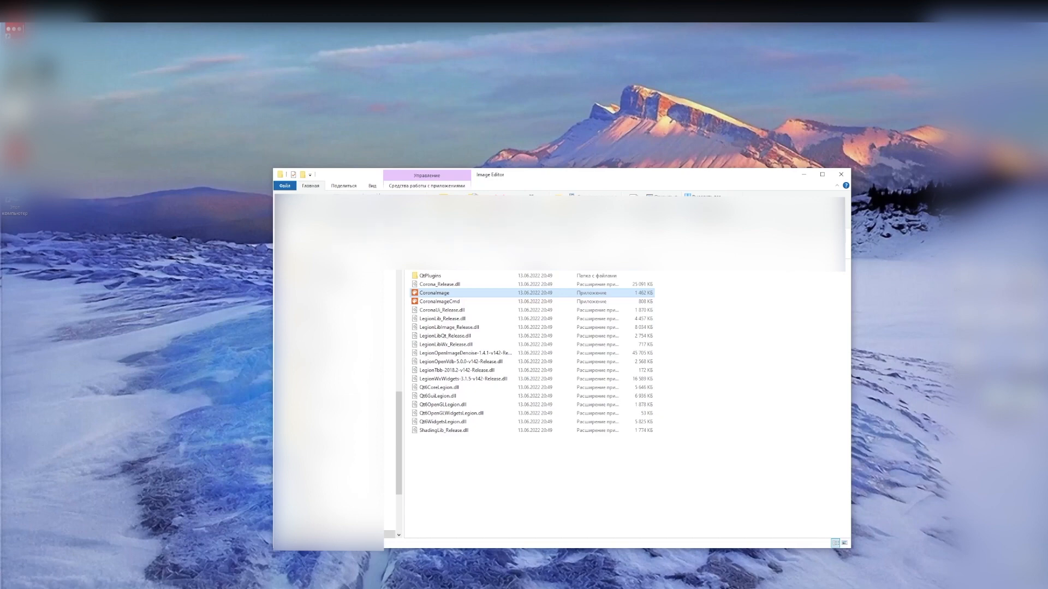
{"action": "mouse_move", "coordinate": [435, 293]}
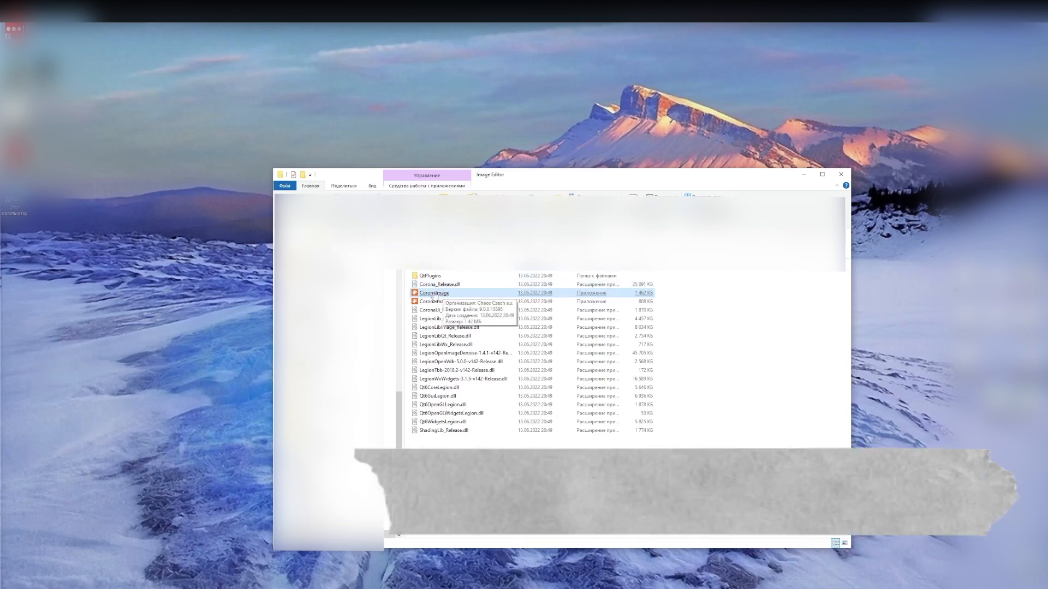
{"action": "mouse_move", "coordinate": [521, 137]}
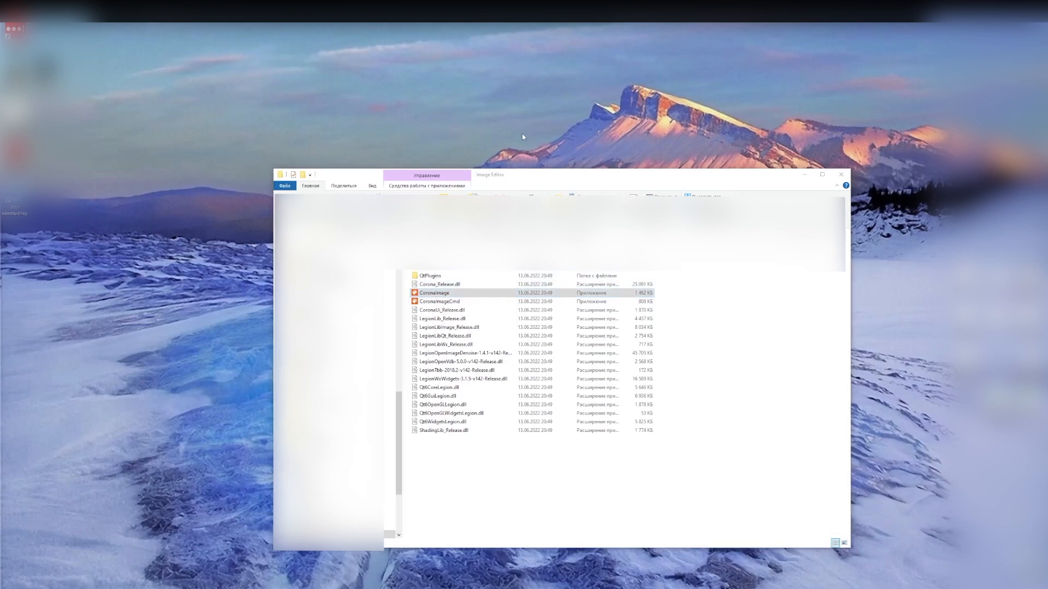
Launch CoronaImage from the Image Editor install folder
{"action": "double_click", "coordinate": [435, 293]}
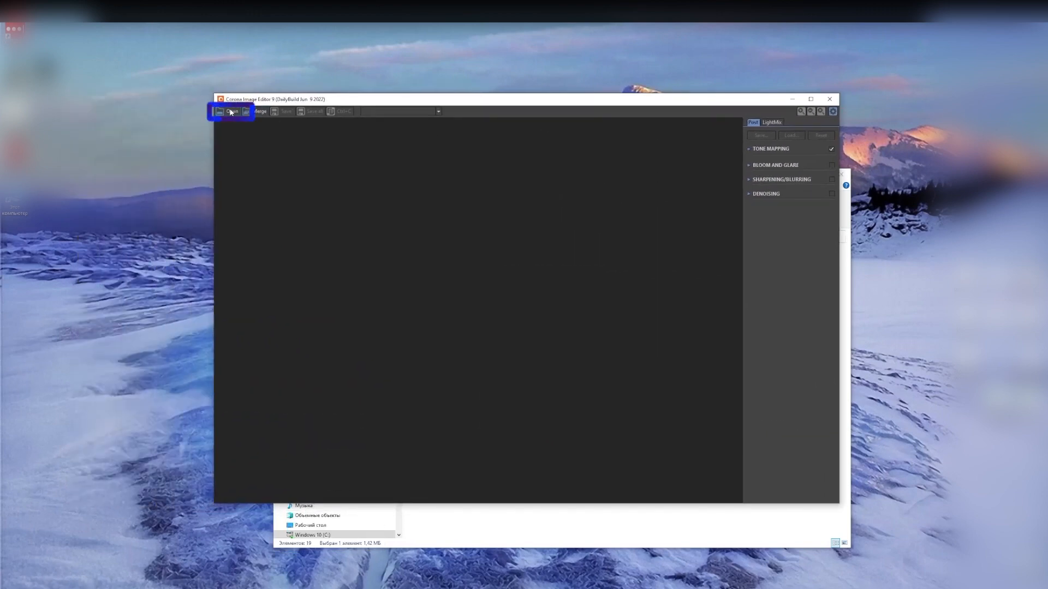
Load the house render .cxr from the autosave folder and raise Simple Exposure to 1.5
{"action": "left_click", "coordinate": [228, 111]}
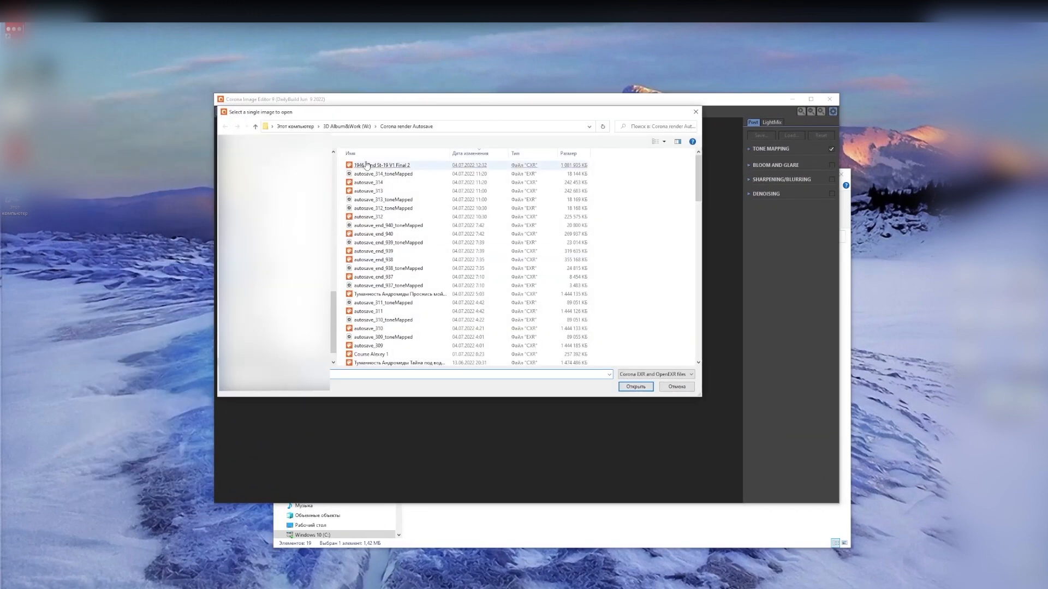
{"action": "left_click", "coordinate": [634, 387]}
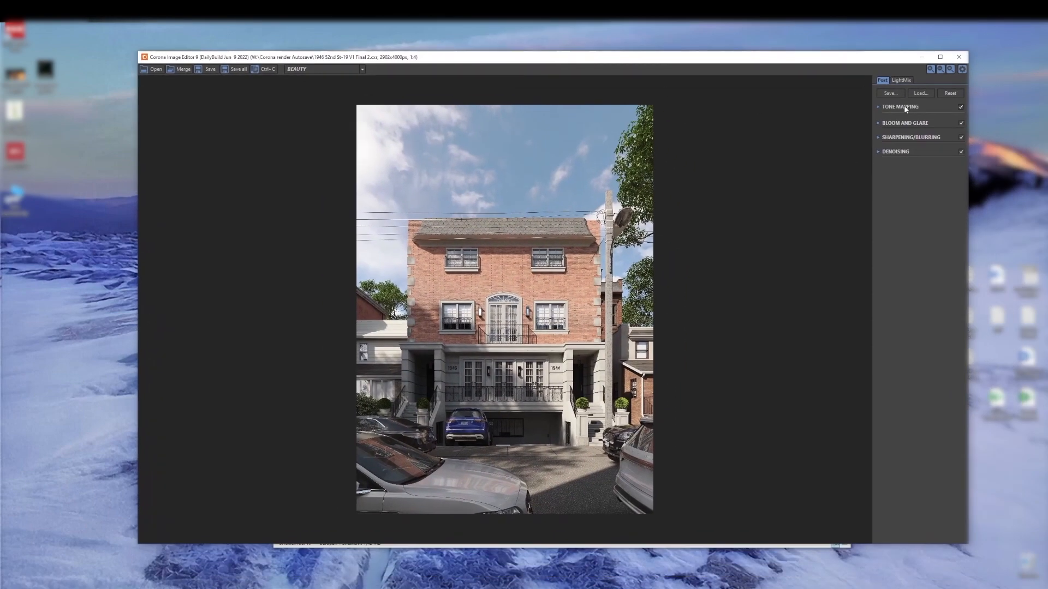
{"action": "left_click", "coordinate": [901, 106]}
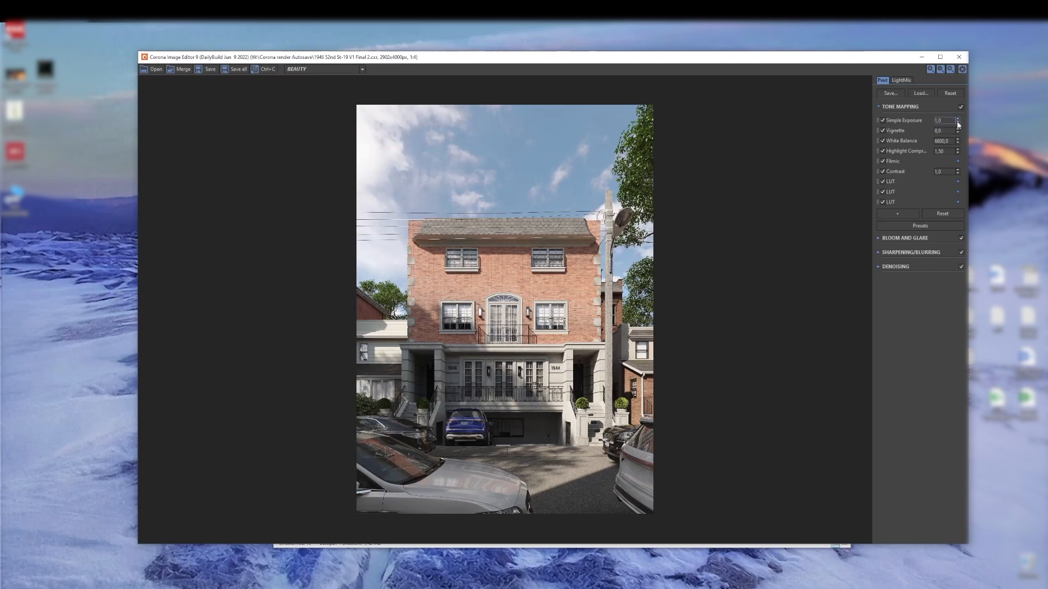
{"action": "left_click", "coordinate": [957, 119]}
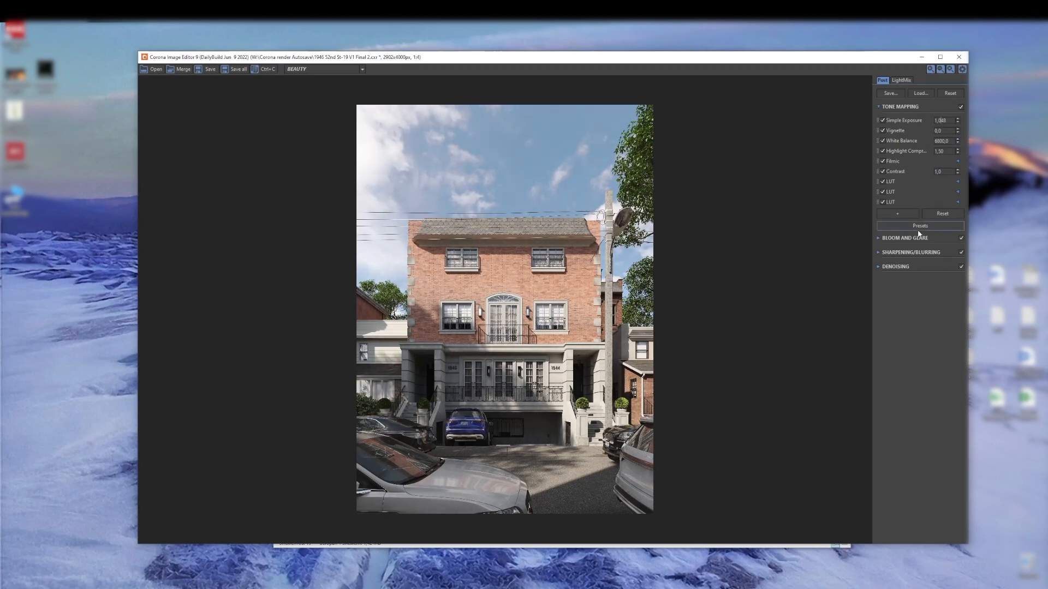
Review the LightMix light sliders, then ask to quit the editor, raising the unsaved-changes warning
{"action": "left_click", "coordinate": [900, 79]}
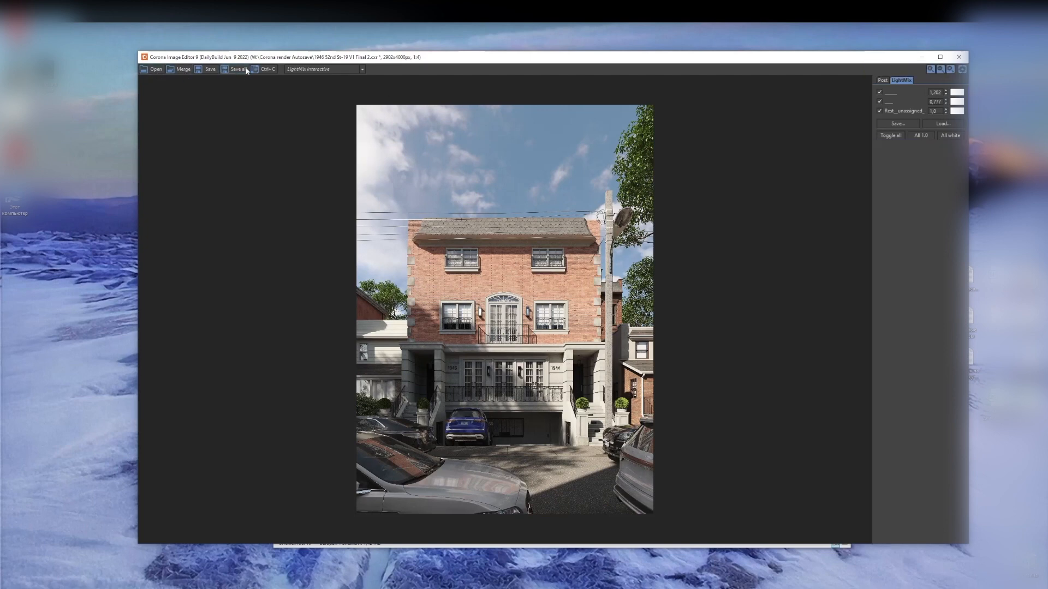
{"action": "mouse_move", "coordinate": [323, 130]}
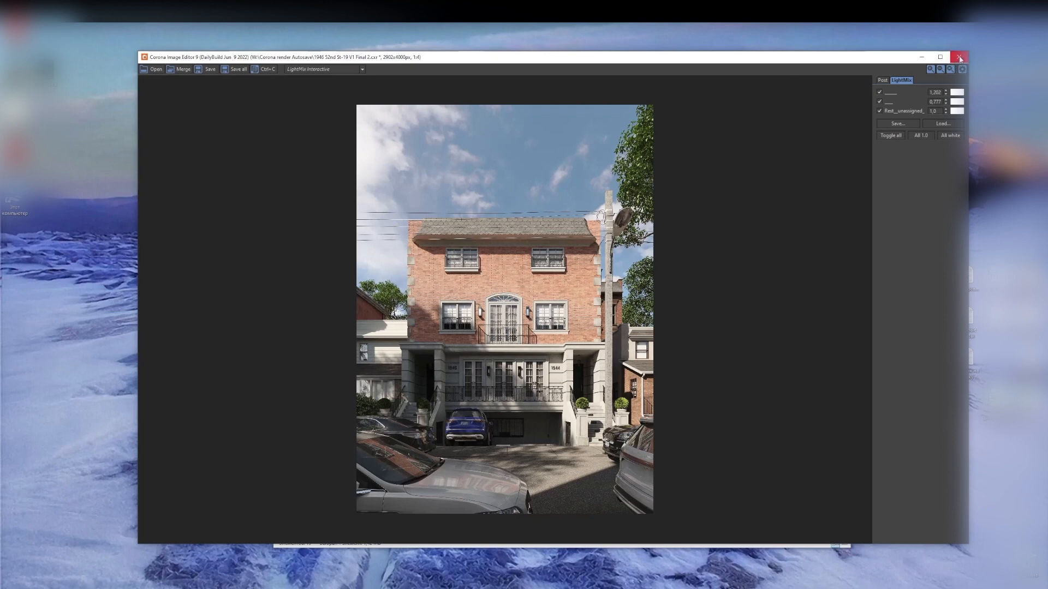
{"action": "mouse_move", "coordinate": [716, 197]}
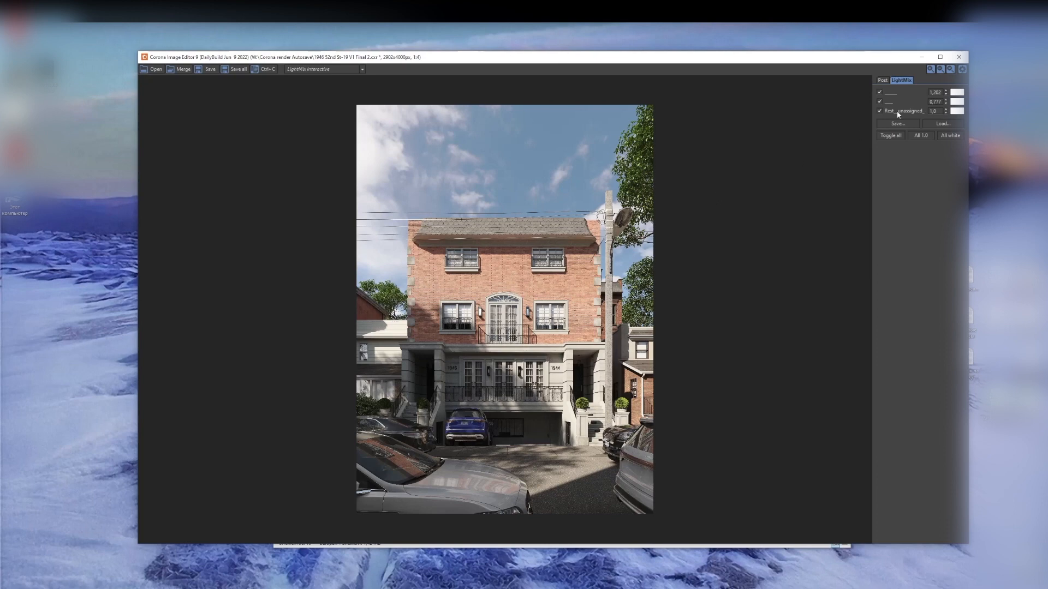
{"action": "mouse_move", "coordinate": [915, 116]}
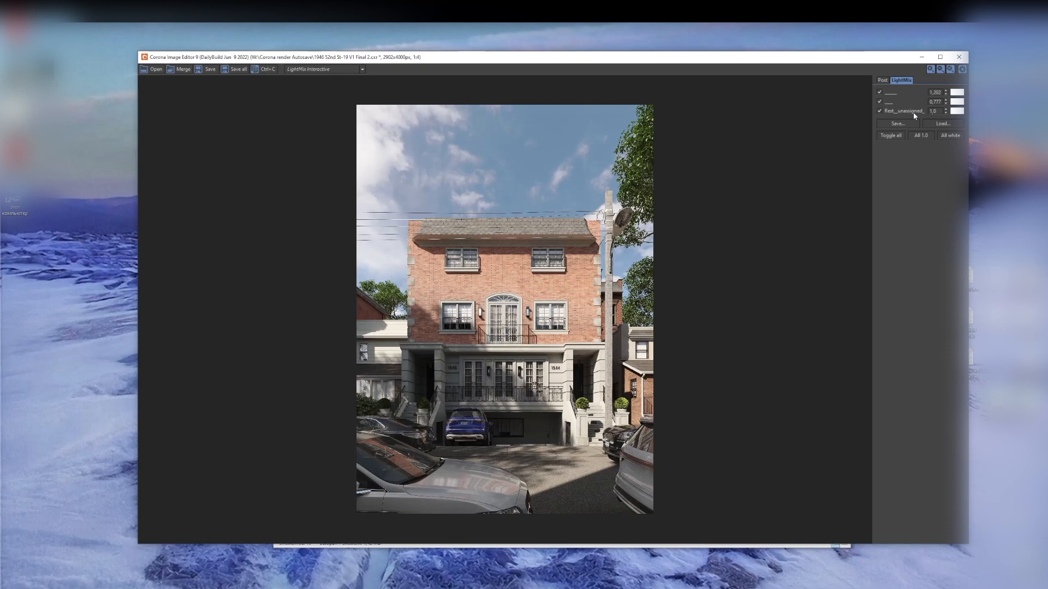
{"action": "mouse_move", "coordinate": [766, 122]}
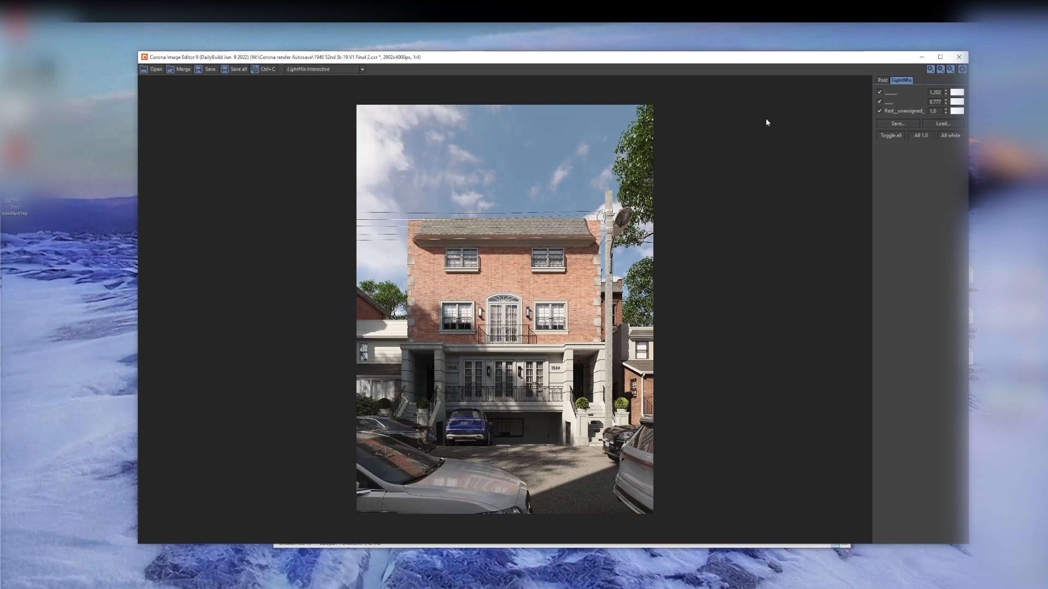
{"action": "mouse_move", "coordinate": [461, 183]}
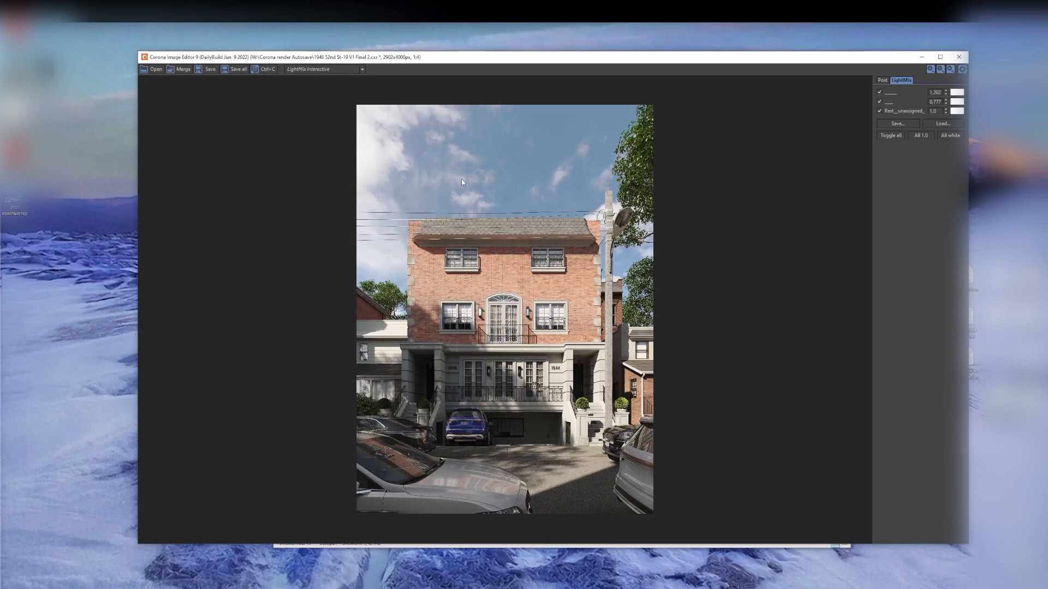
{"action": "left_click", "coordinate": [958, 57]}
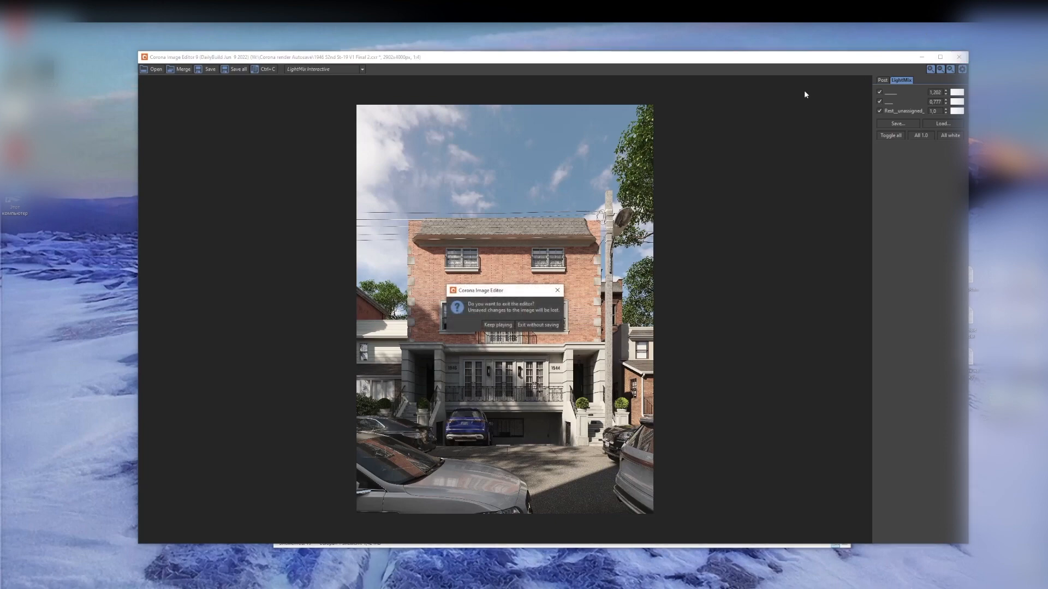
Exit the Image Editor without saving and bring up Photoshop's File menu
{"action": "left_click", "coordinate": [538, 325]}
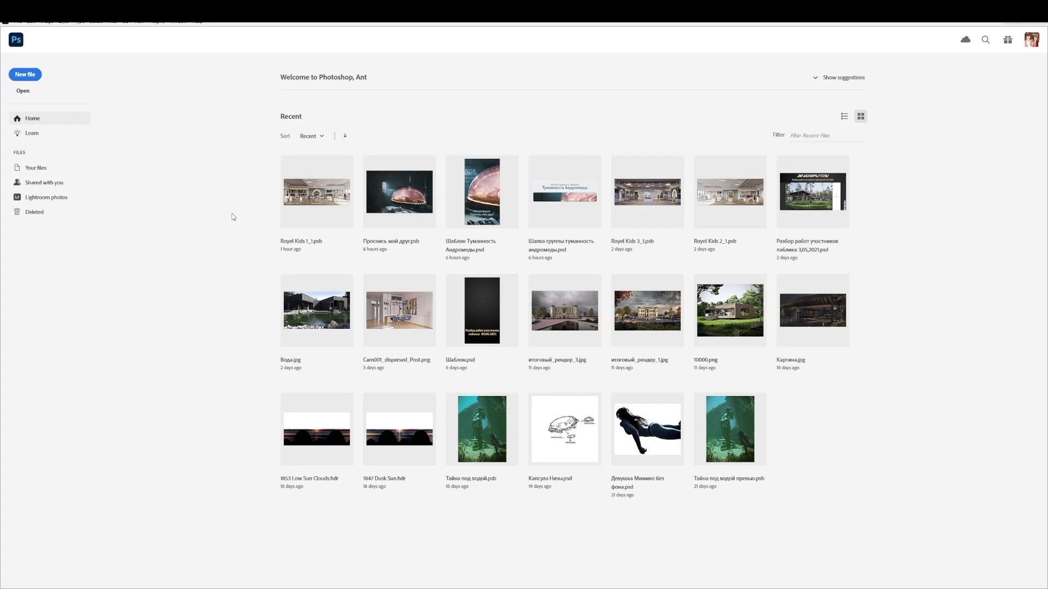
{"action": "left_click", "coordinate": [20, 21]}
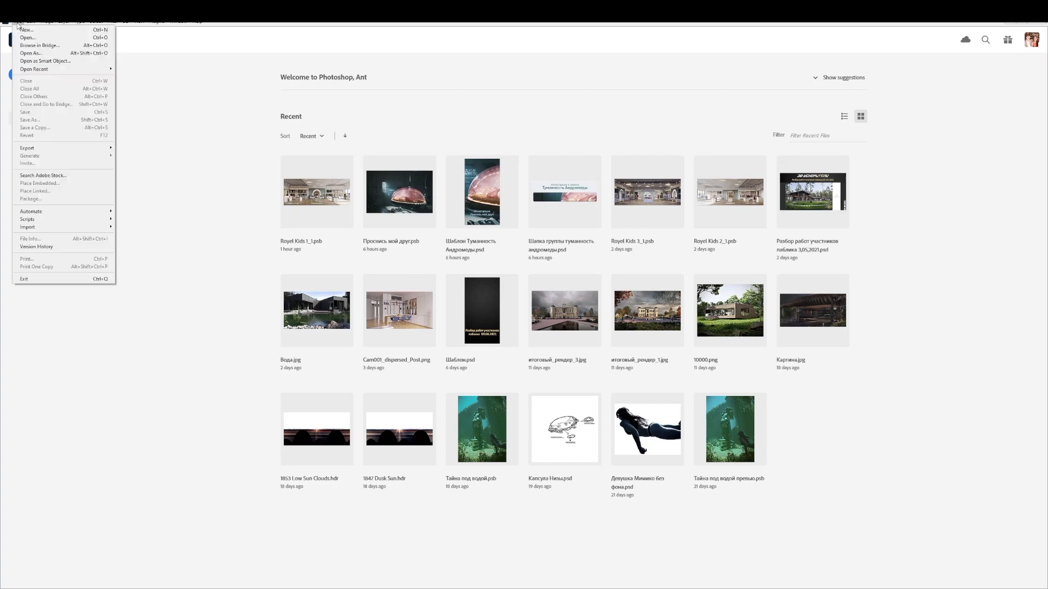
{"action": "mouse_move", "coordinate": [27, 219]}
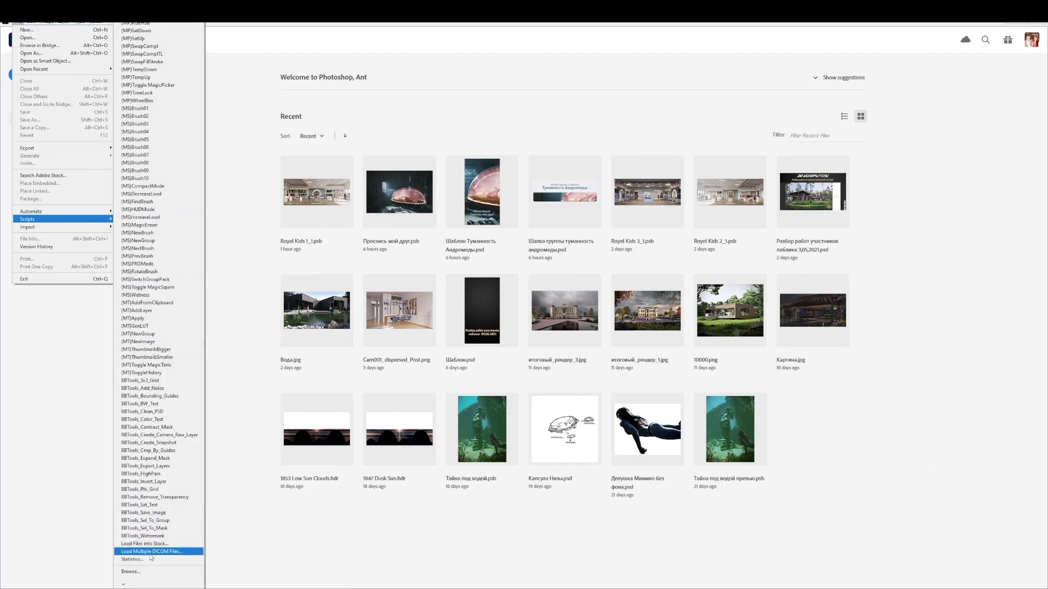
{"action": "mouse_move", "coordinate": [145, 543]}
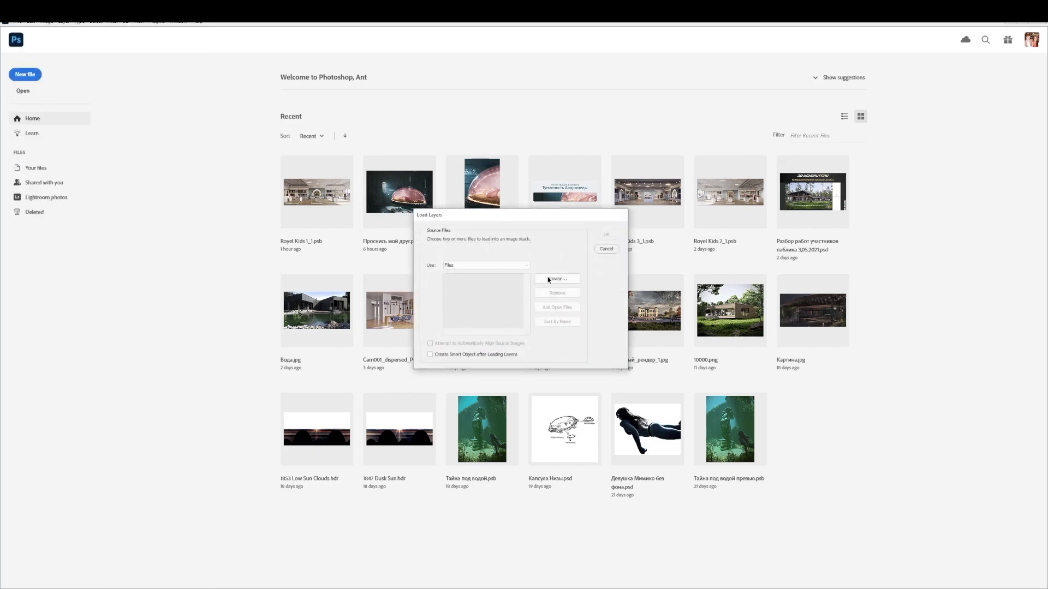
{"action": "left_click", "coordinate": [556, 279]}
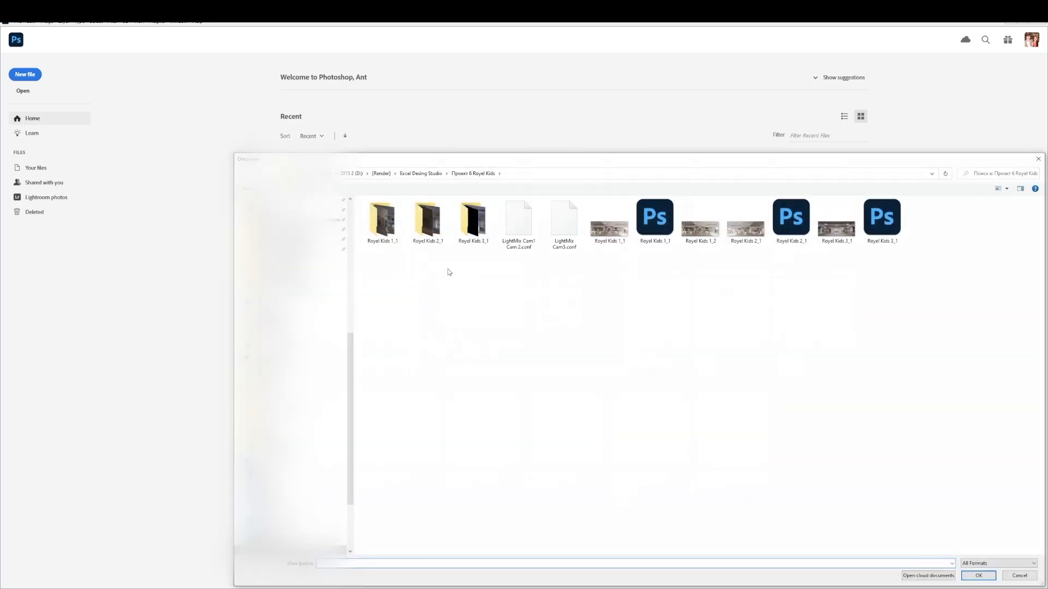
{"action": "left_click", "coordinate": [419, 174]}
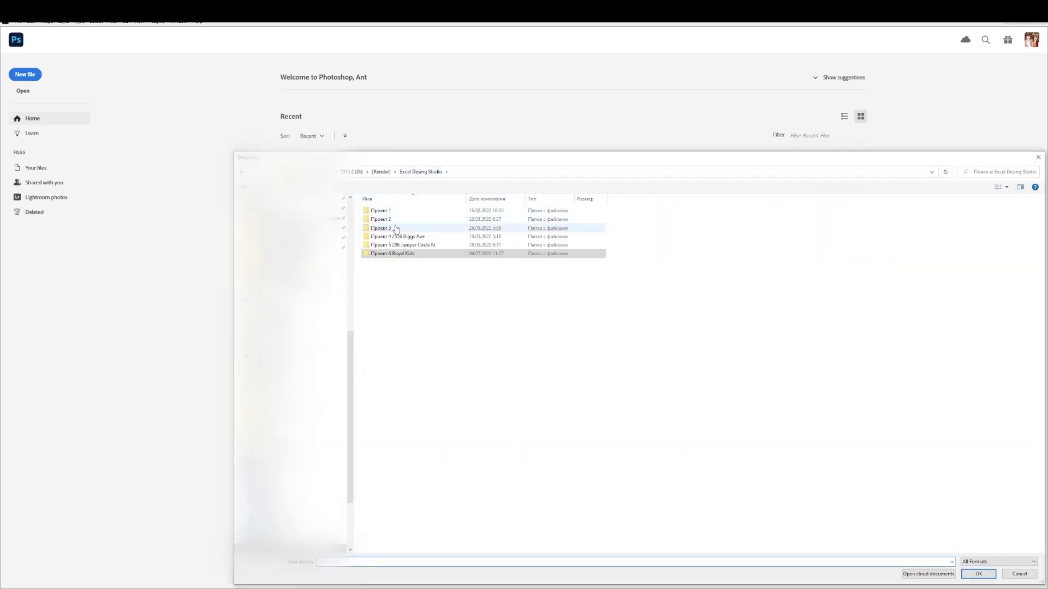
{"action": "double_click", "coordinate": [381, 227]}
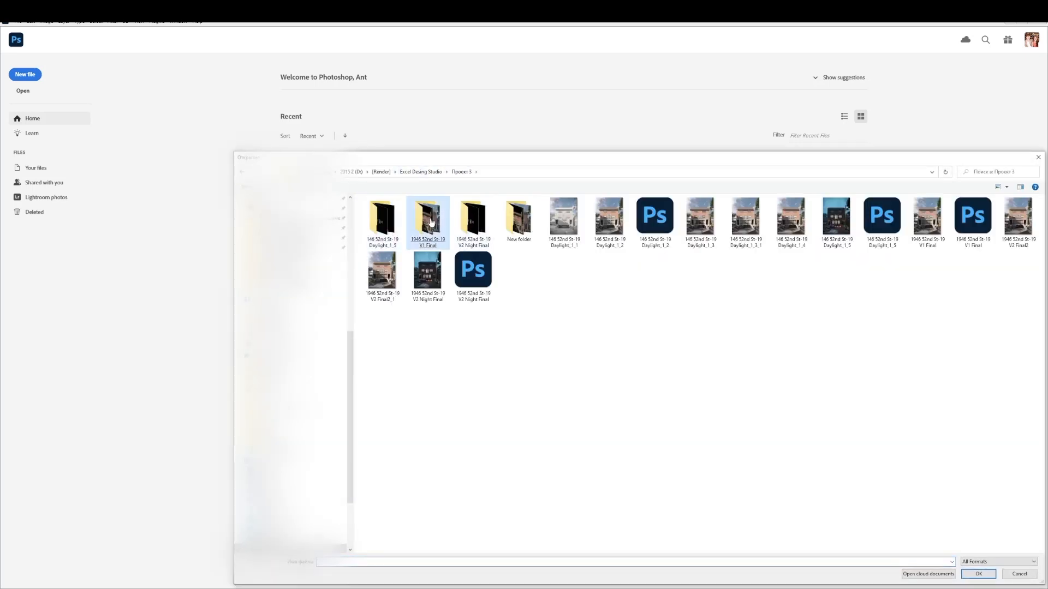
{"action": "double_click", "coordinate": [427, 217]}
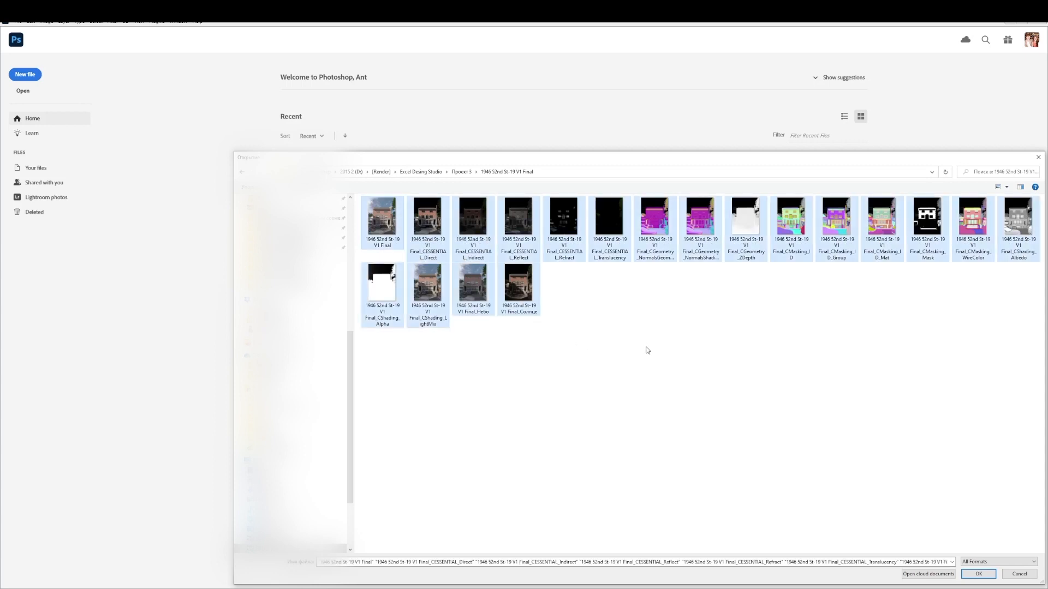
{"action": "mouse_move", "coordinate": [979, 311]}
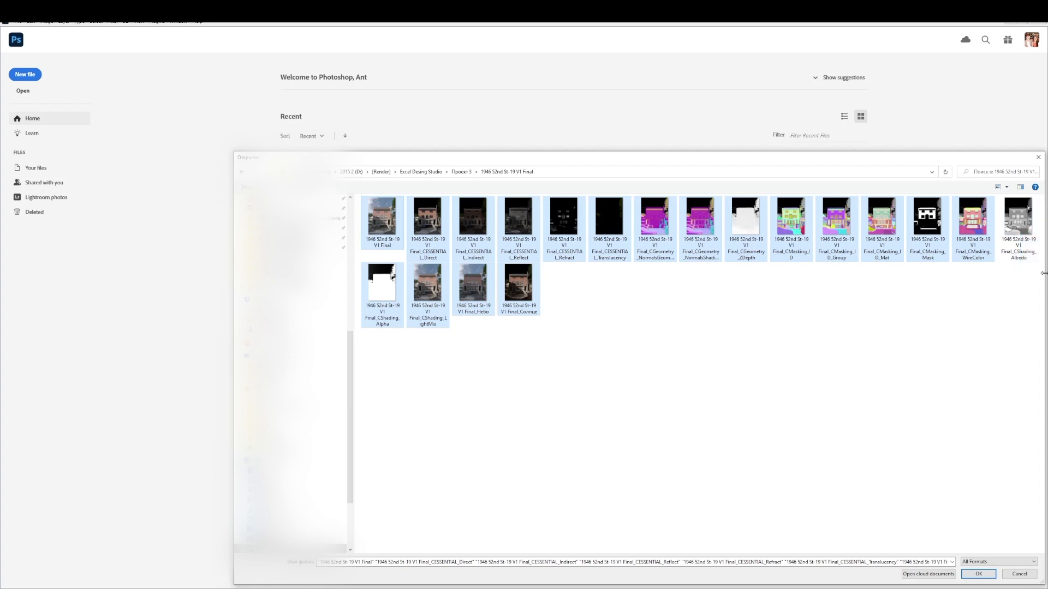
{"action": "mouse_move", "coordinate": [653, 342]}
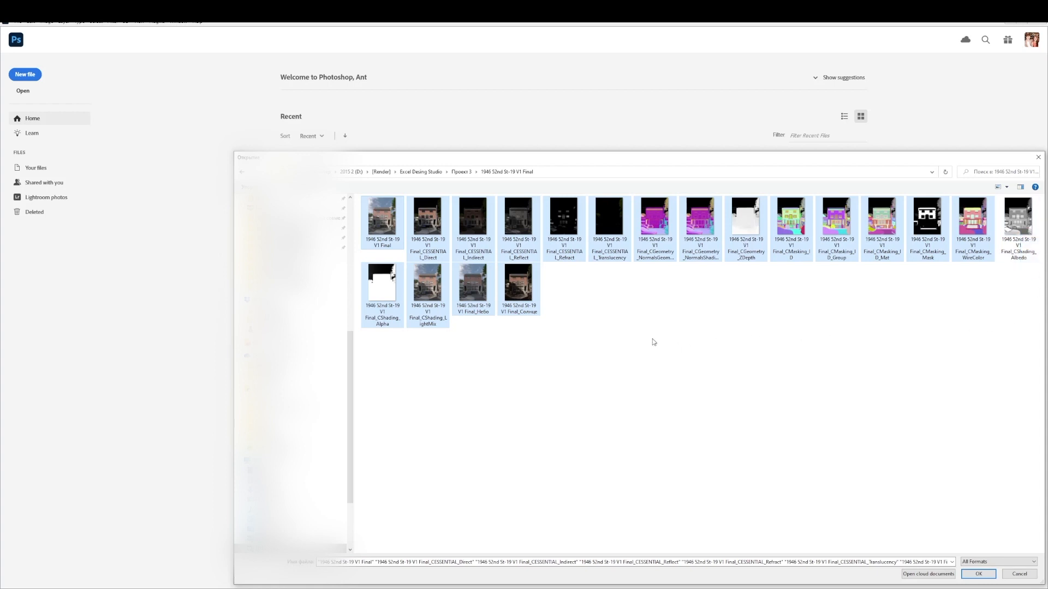
{"action": "mouse_move", "coordinate": [981, 550]}
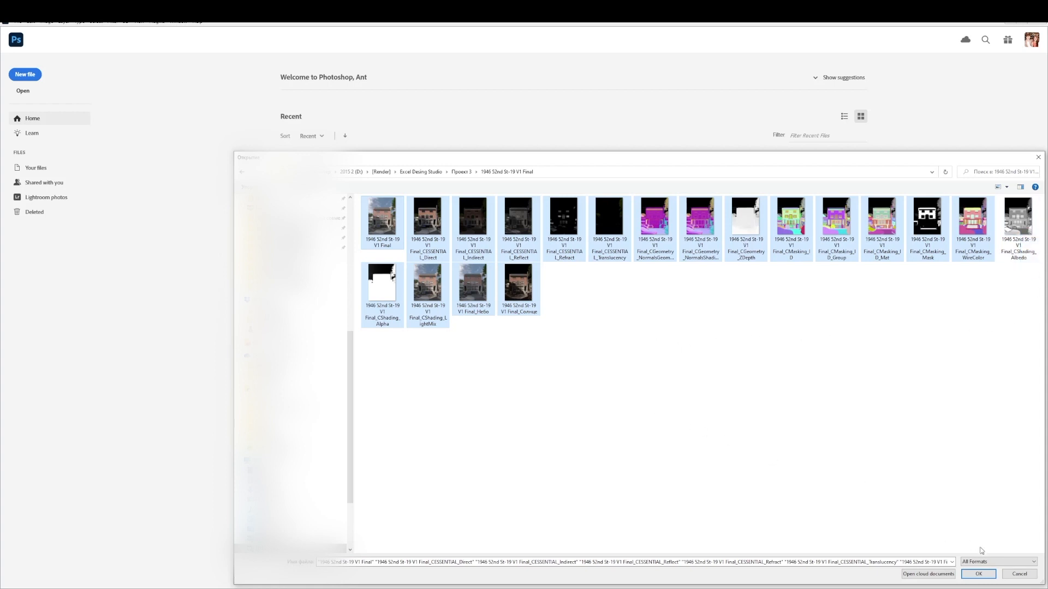
{"action": "left_click", "coordinate": [977, 574]}
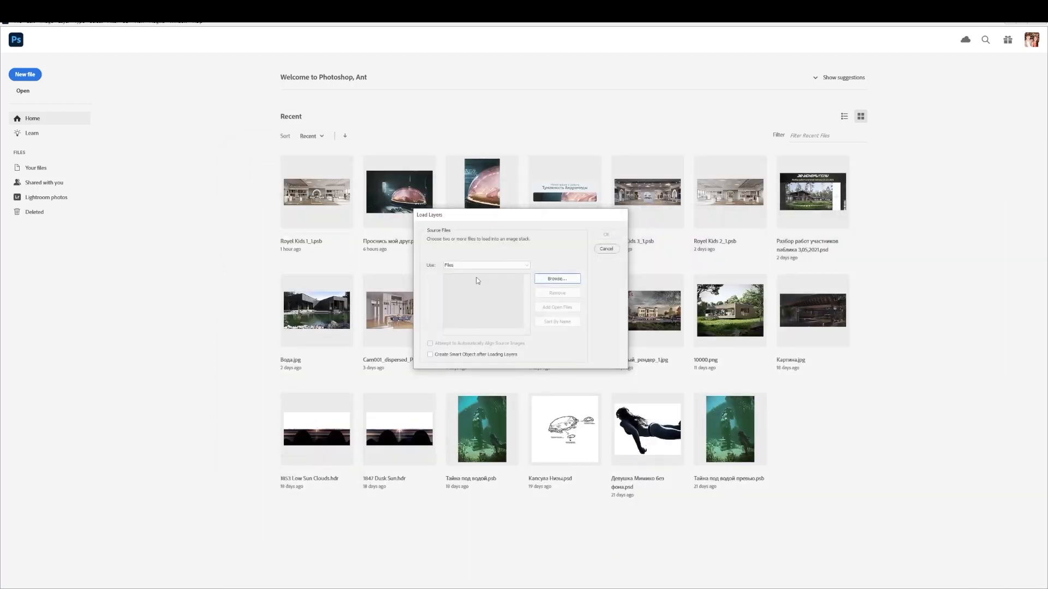
Confirm the Load Layers dialog so every listed render element stacks into a new document
{"action": "left_click", "coordinate": [556, 278]}
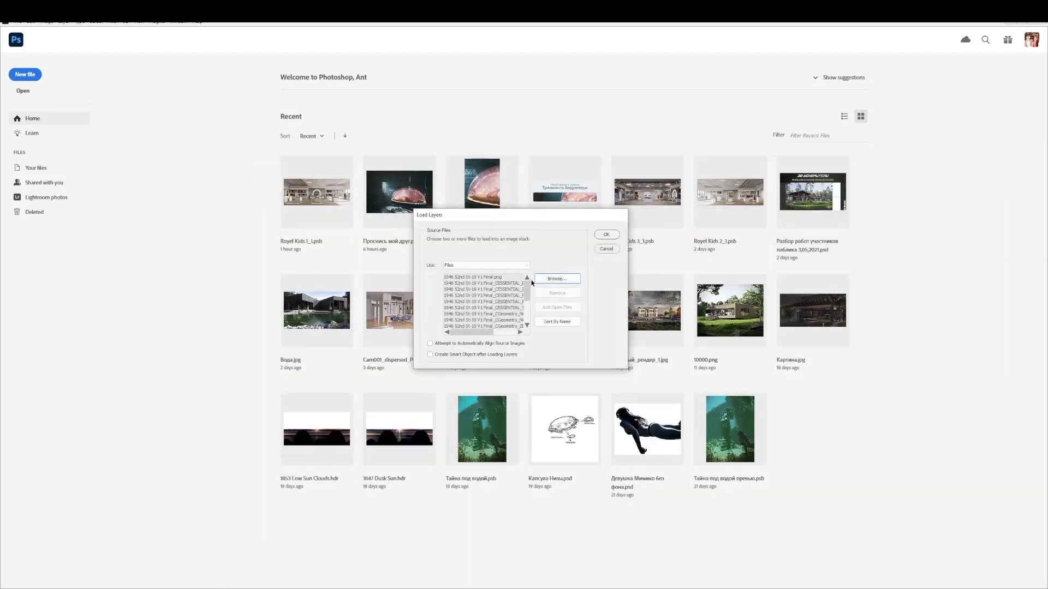
{"action": "left_click", "coordinate": [604, 235]}
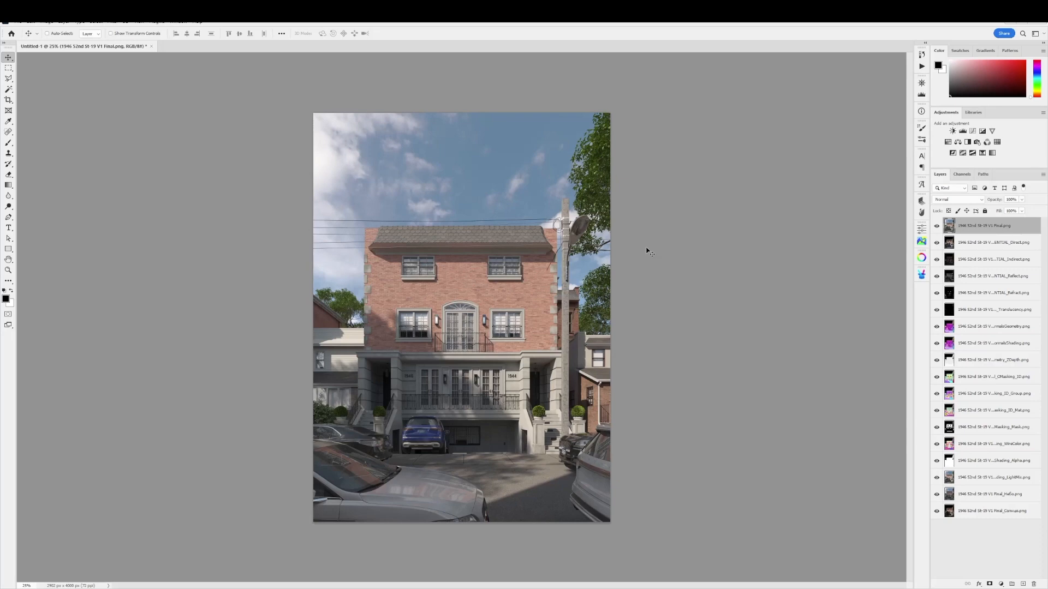
{"action": "mouse_move", "coordinate": [1003, 271]}
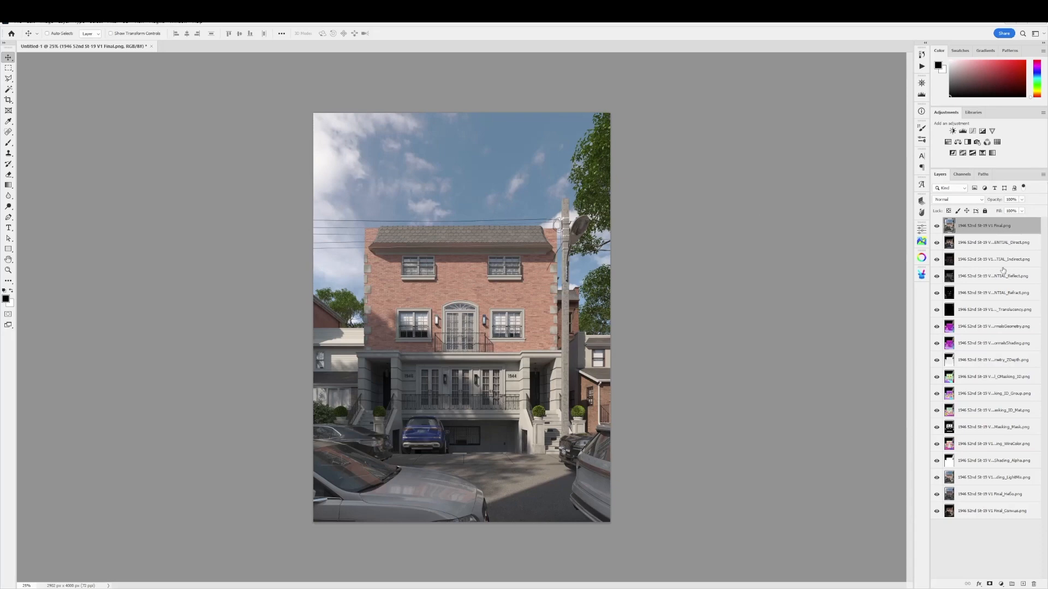
Switch to the 3ds Max Corona VFB, choose the CShading_Alpha element and copy its image
{"action": "key", "text": "alt+tab"}
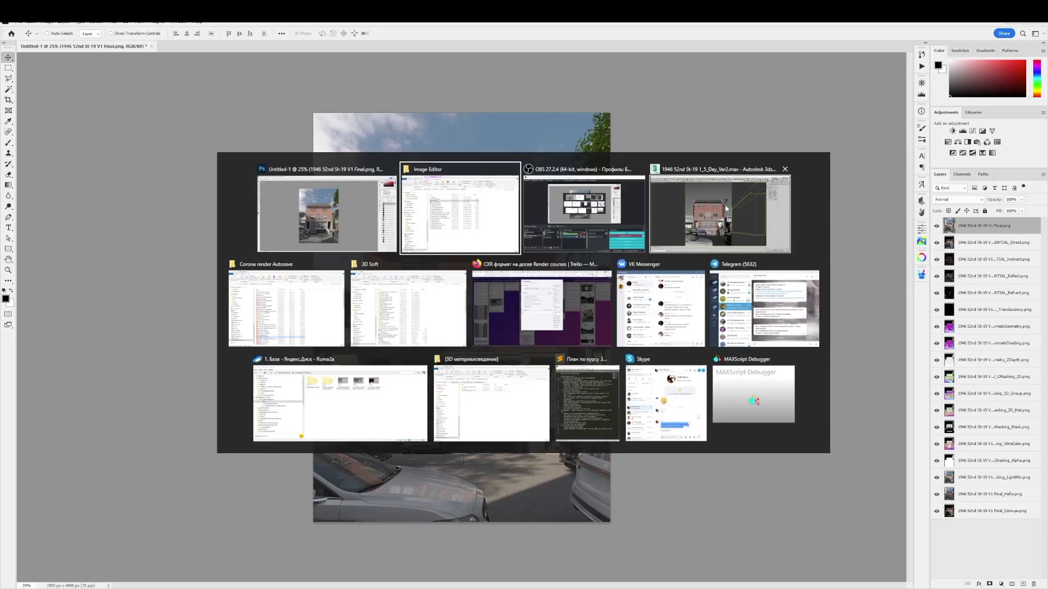
{"action": "left_click", "coordinate": [719, 214]}
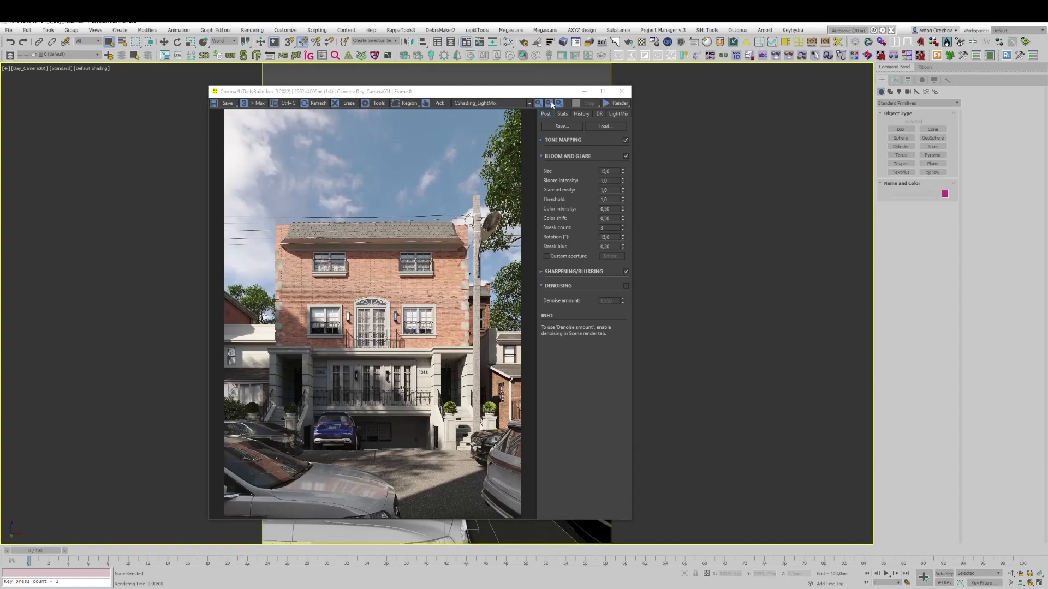
{"action": "left_click", "coordinate": [528, 102]}
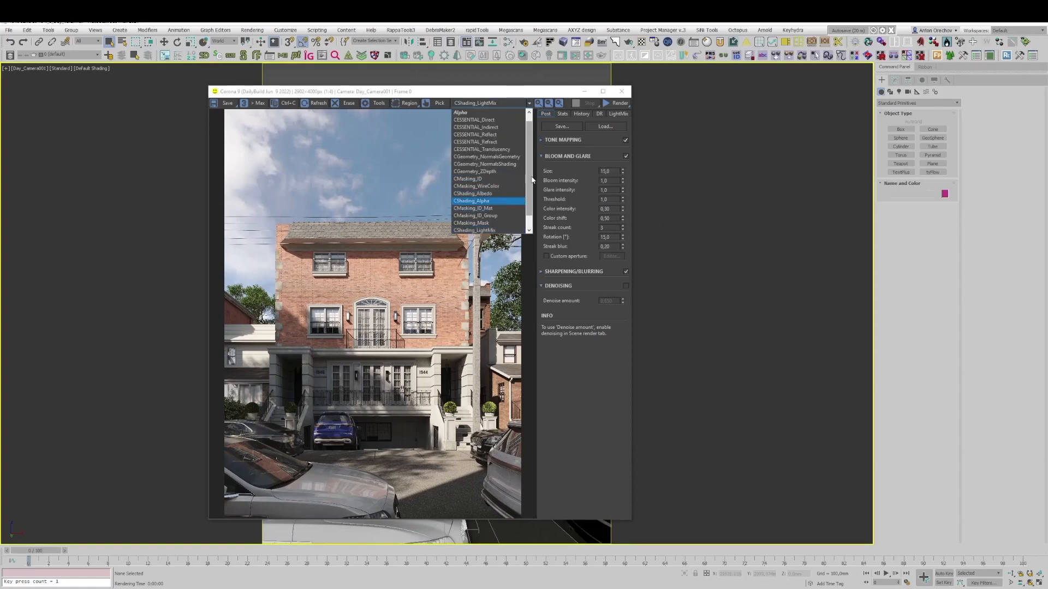
{"action": "key", "text": "ctrl+c"}
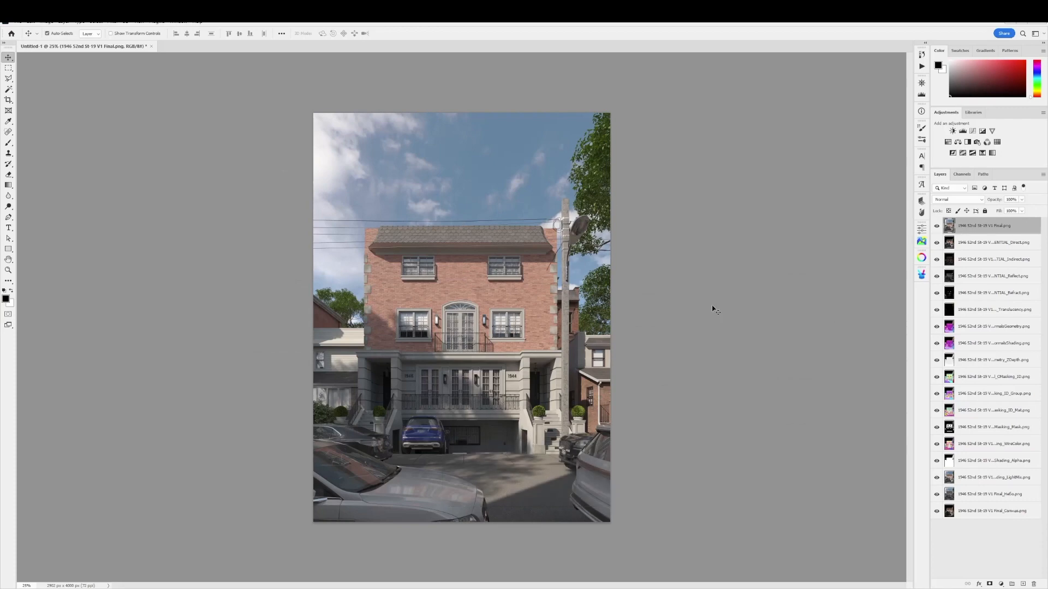
Paste the copied alpha pass as a new top layer and rename it Alpha
{"action": "key", "text": "ctrl+v"}
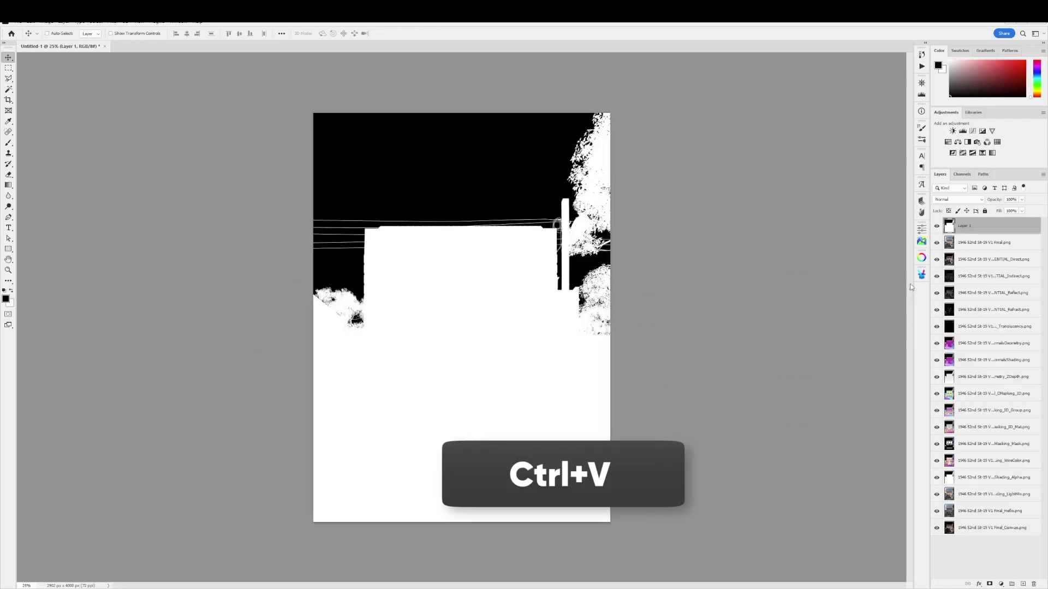
{"action": "double_click", "coordinate": [964, 224]}
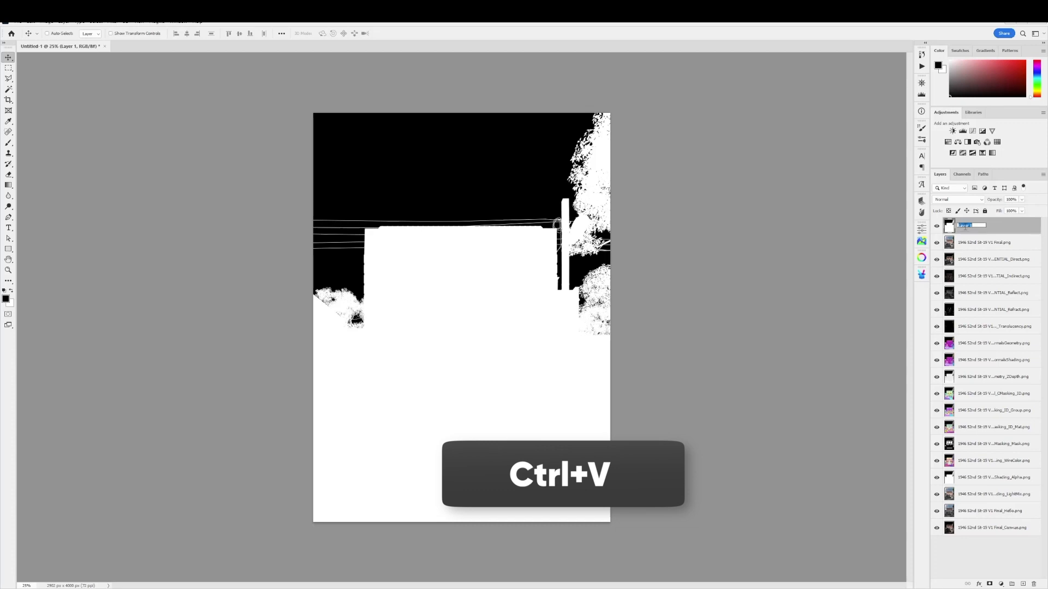
{"action": "key", "text": "ctrl+v"}
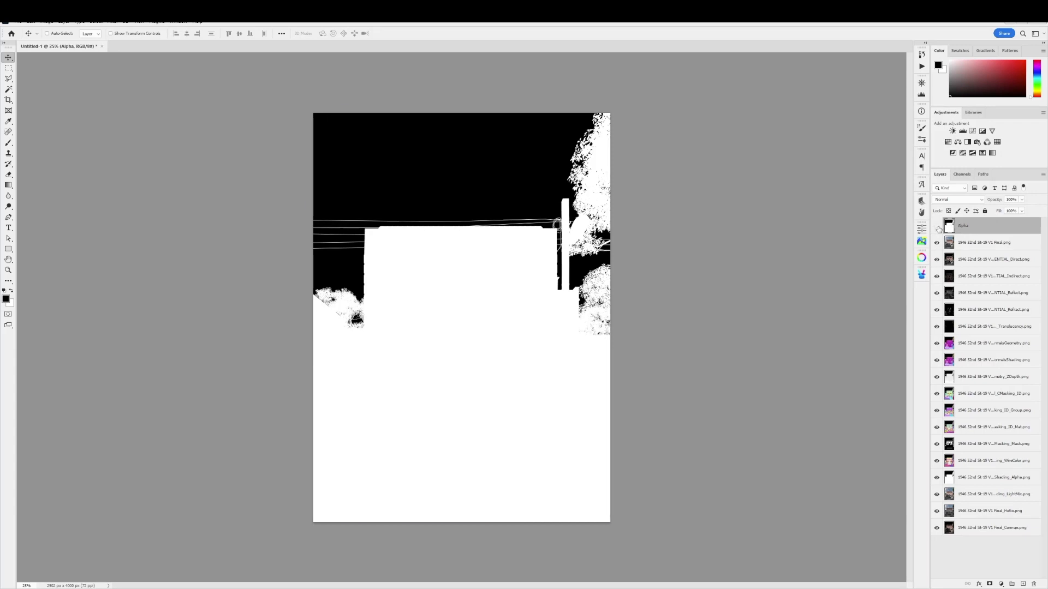
{"action": "left_click", "coordinate": [937, 226]}
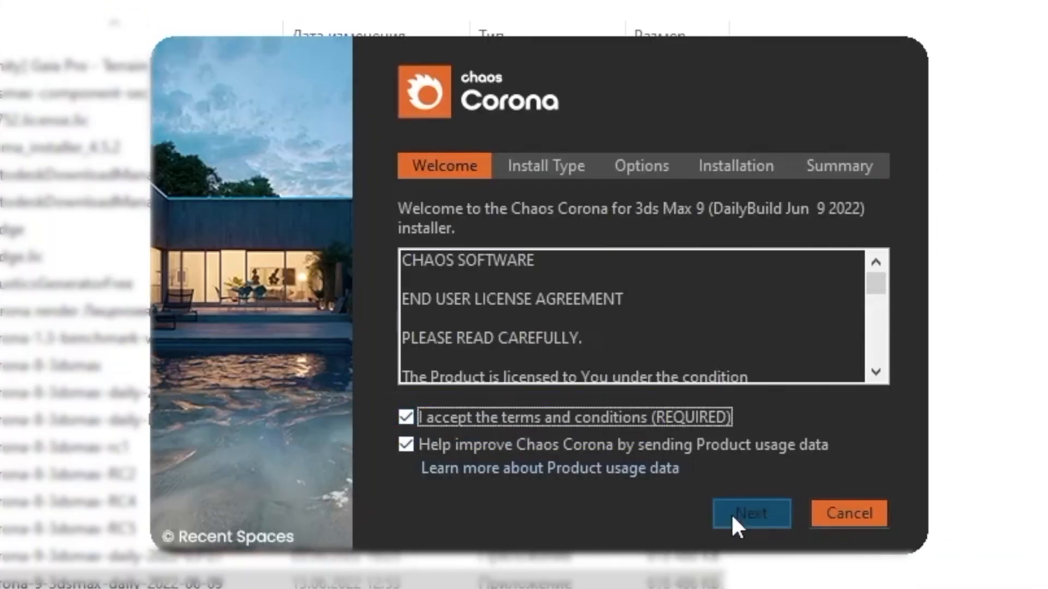
Advance the installer to a Custom install showing the Image Editor component option
{"action": "left_click", "coordinate": [750, 513]}
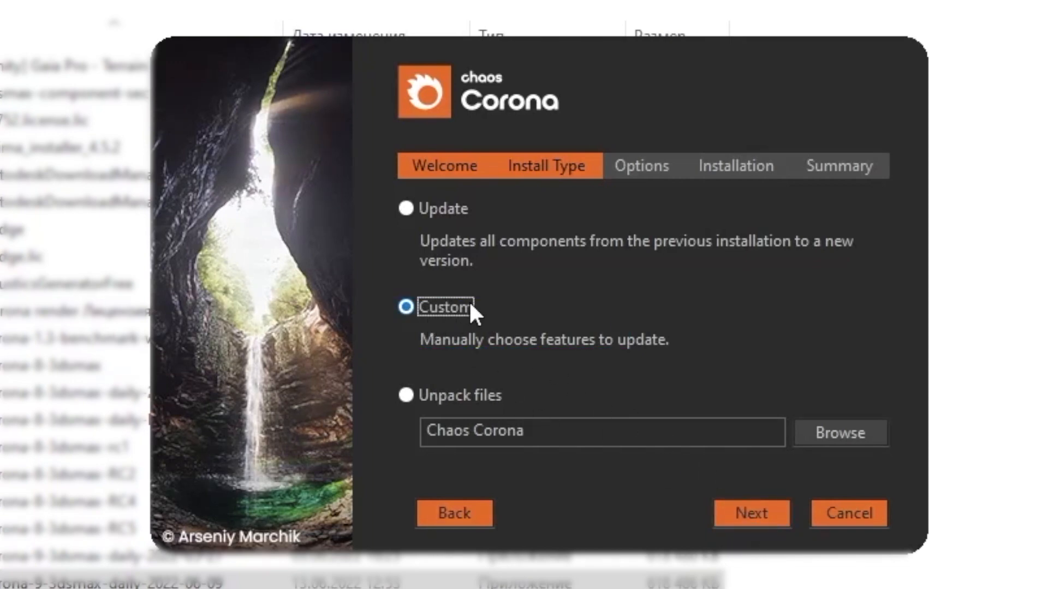
{"action": "left_click", "coordinate": [751, 513]}
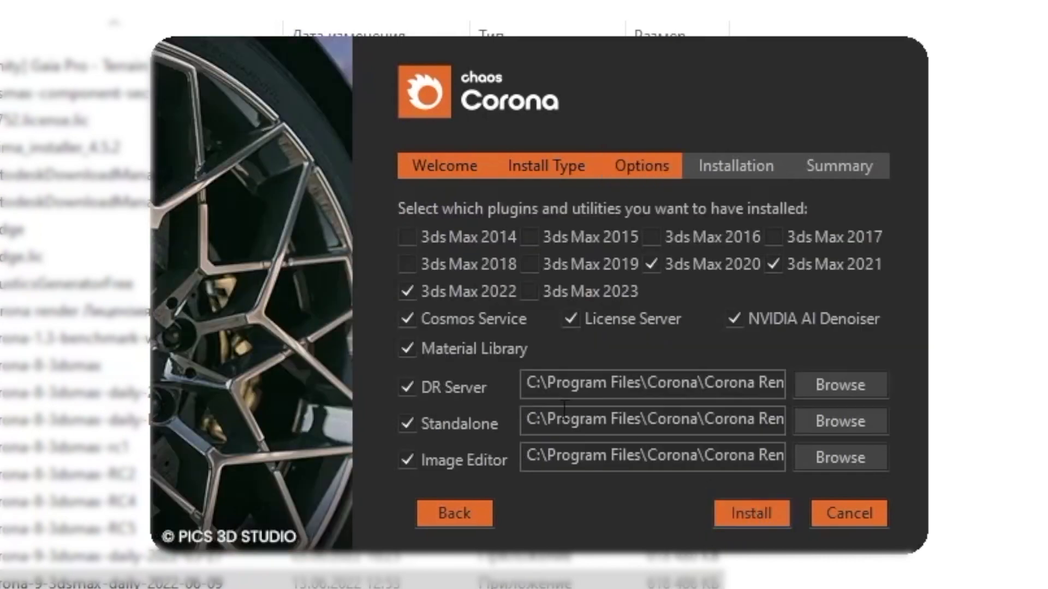
{"action": "mouse_move", "coordinate": [578, 347]}
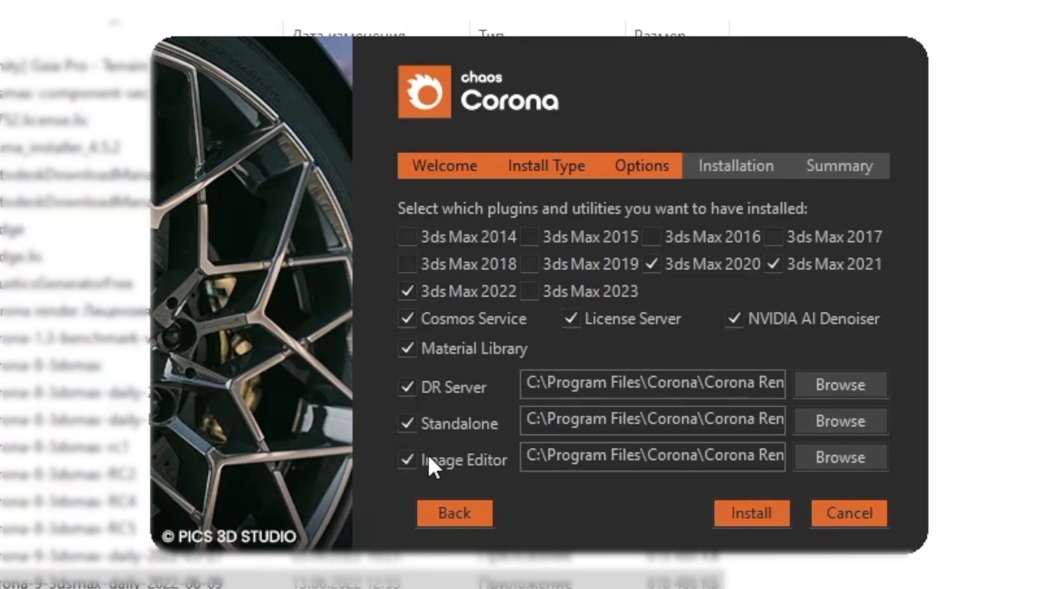
{"action": "mouse_move", "coordinate": [425, 468]}
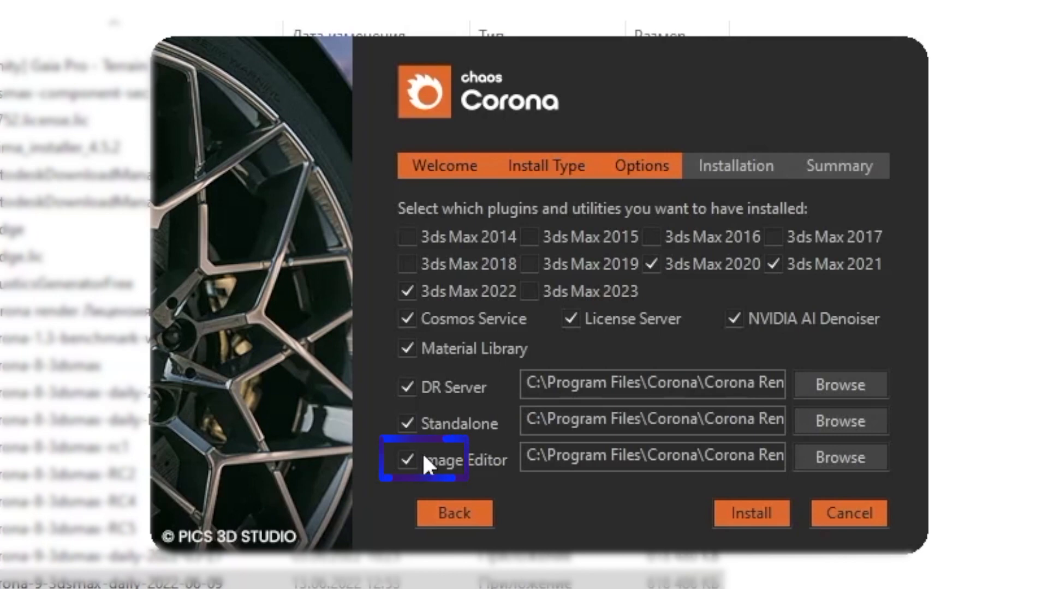
{"action": "mouse_move", "coordinate": [848, 513]}
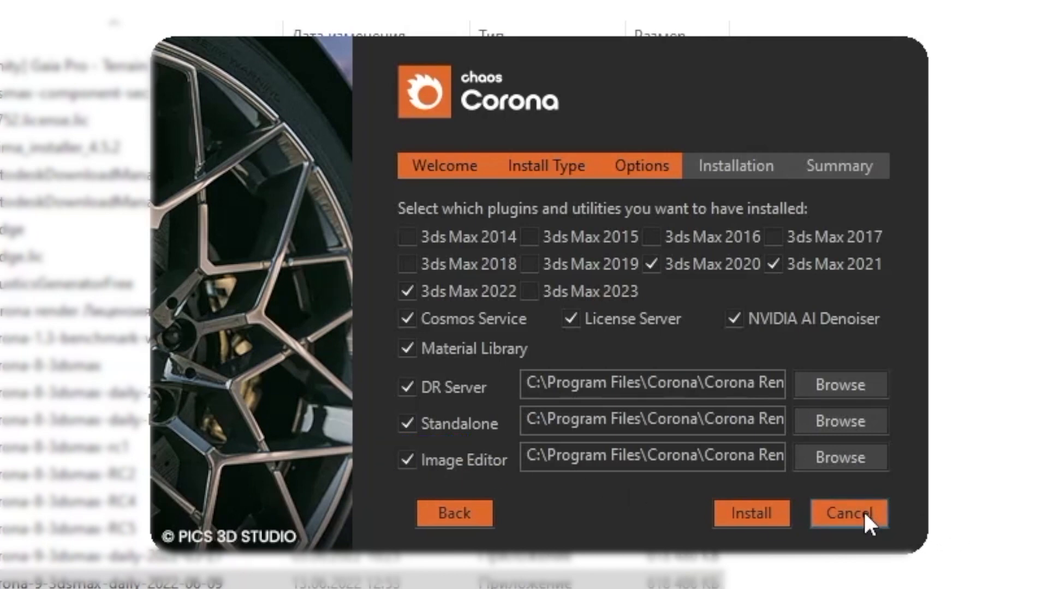
Cancel the Chaos Corona installer and return to the VFB's alpha pass
{"action": "left_click", "coordinate": [847, 513]}
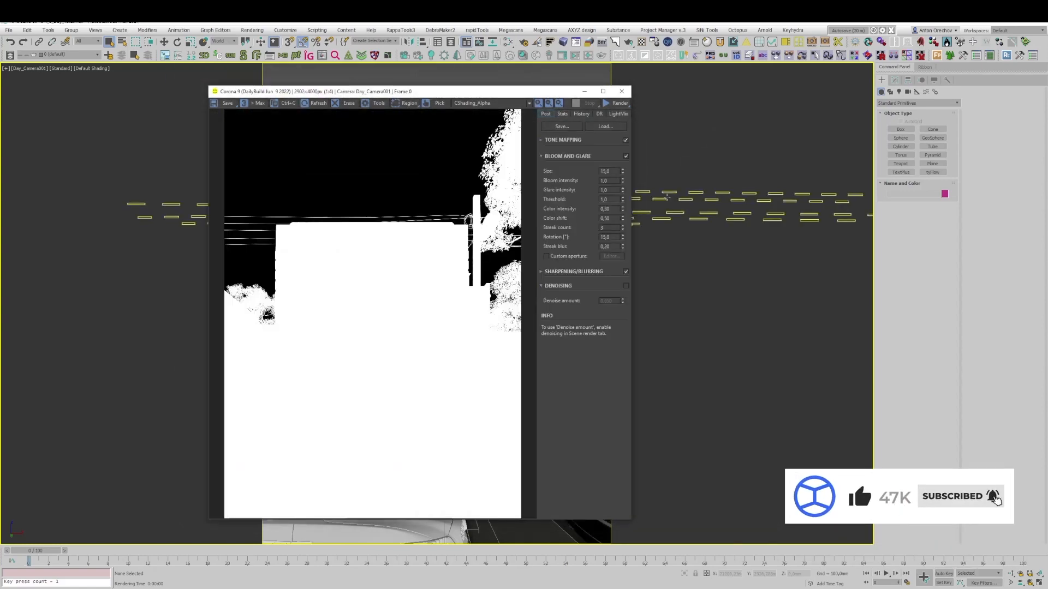